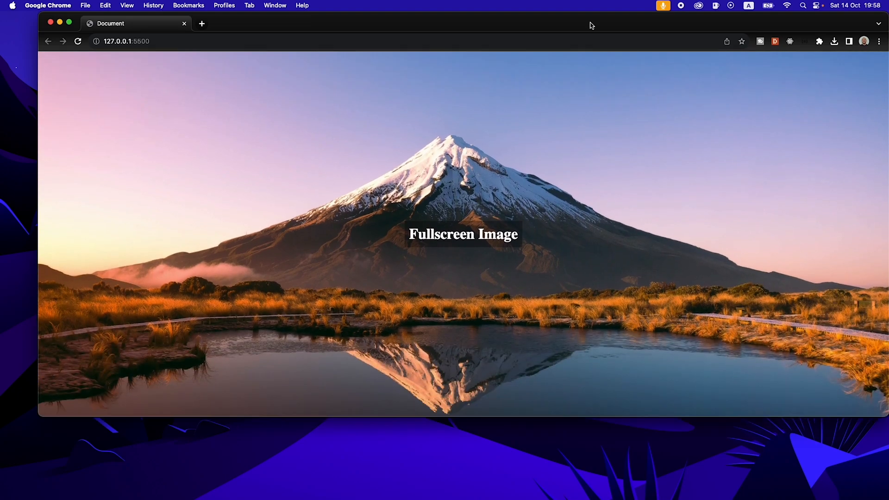
Step: Shrink the mountain demo page's Chrome window to a narrow phone-sized strip and centre it
left_click(68, 23)
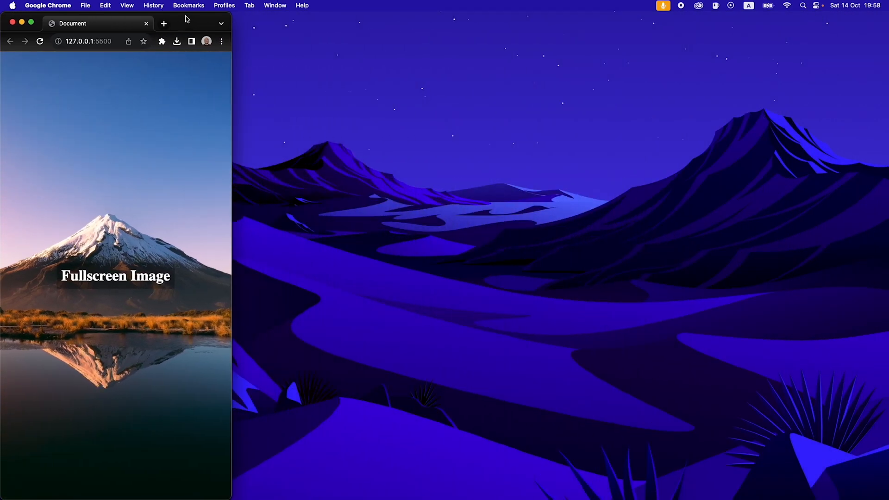
mouse_move(188, 20)
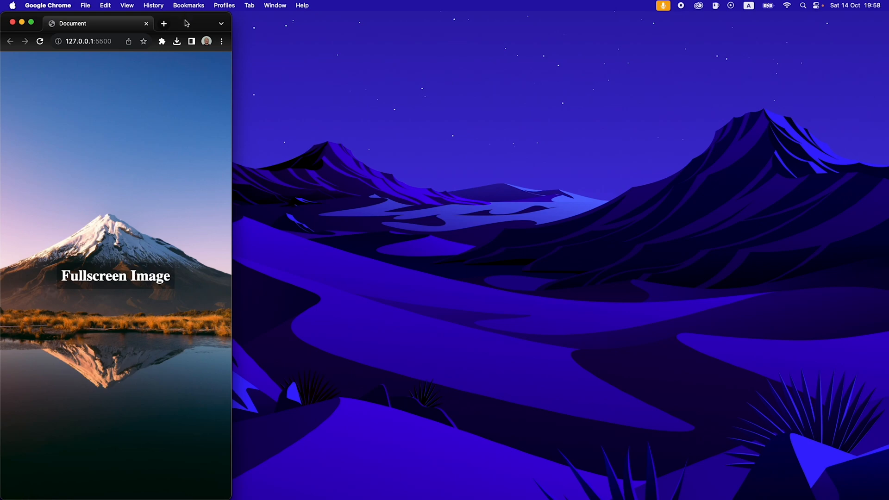
left_click_drag(96, 23, 422, 69)
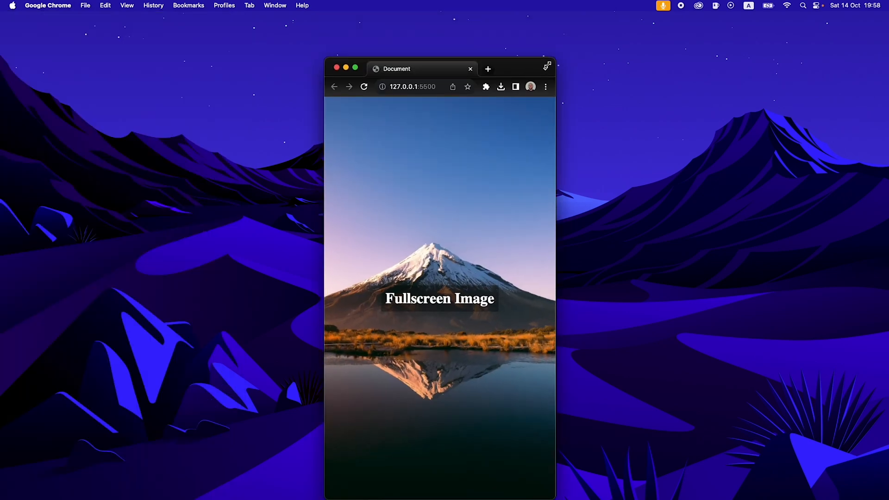
left_click_drag(422, 68, 423, 195)
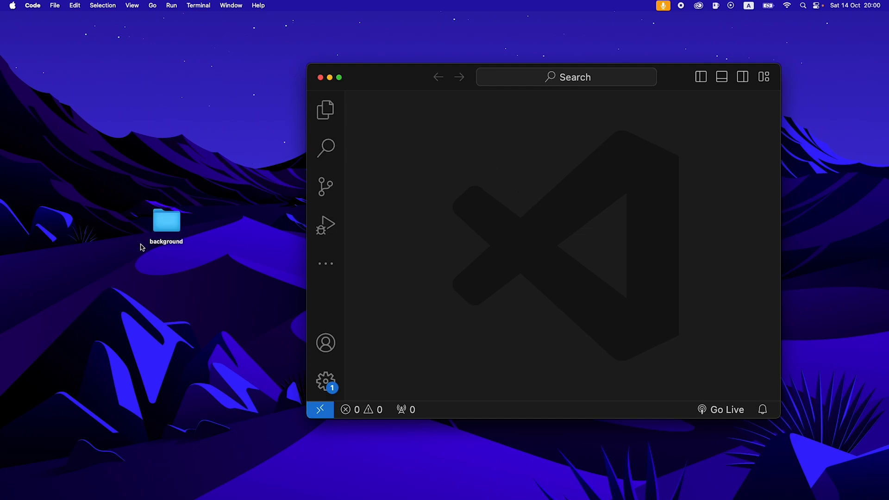
Step: Open the background folder and expand the '!' Emmet HTML boilerplate in index.html
left_click(166, 223)
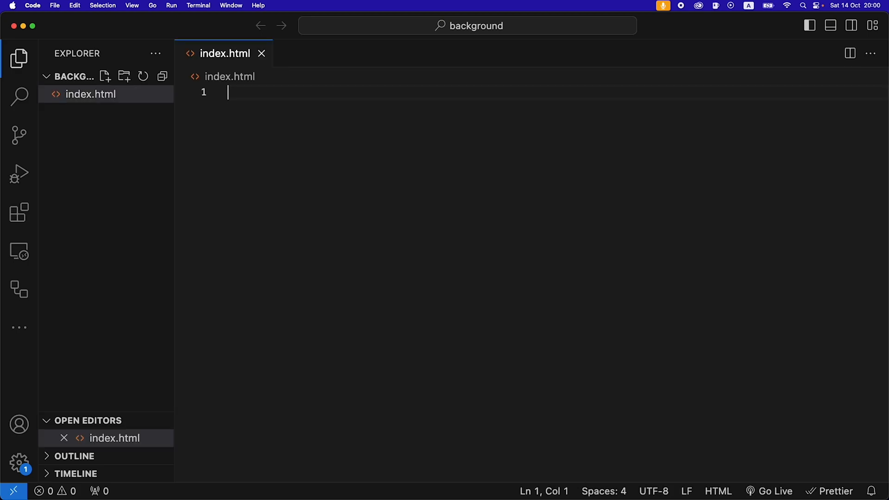
type("!")
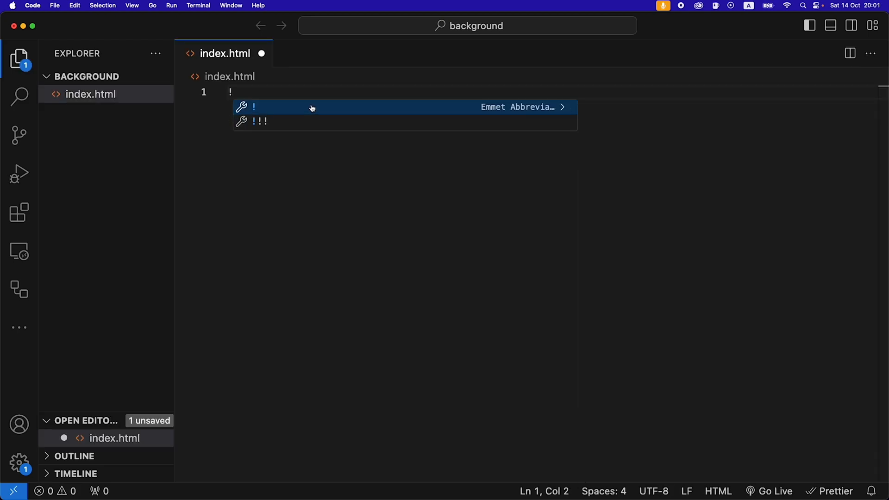
left_click(312, 107)
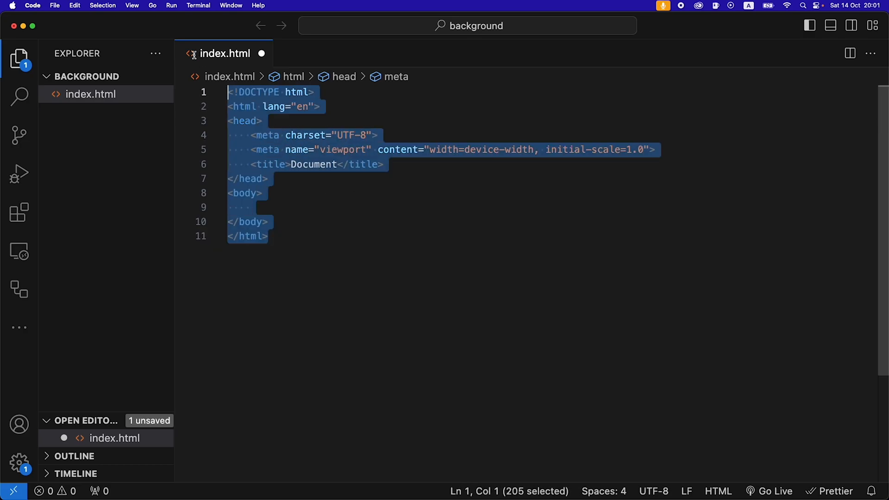
Step: Add a div with id="background" inside the body and save
left_click(314, 207)
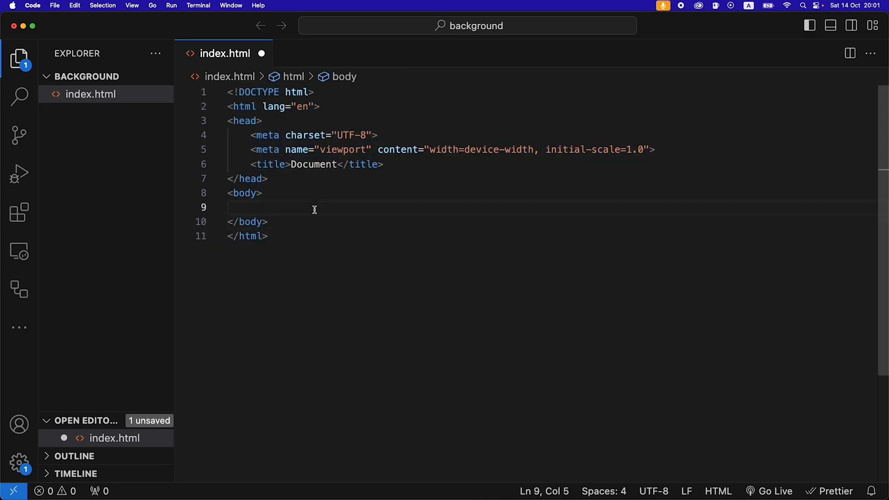
type("div")
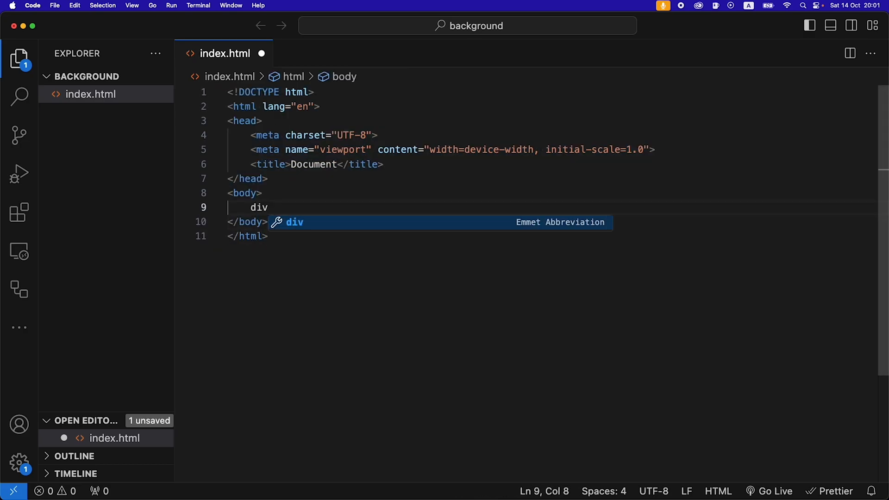
key("Tab")
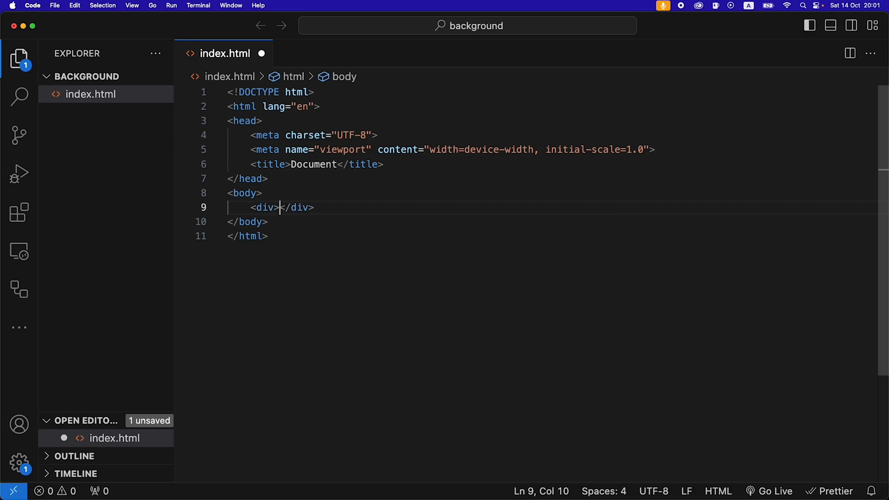
type("i")
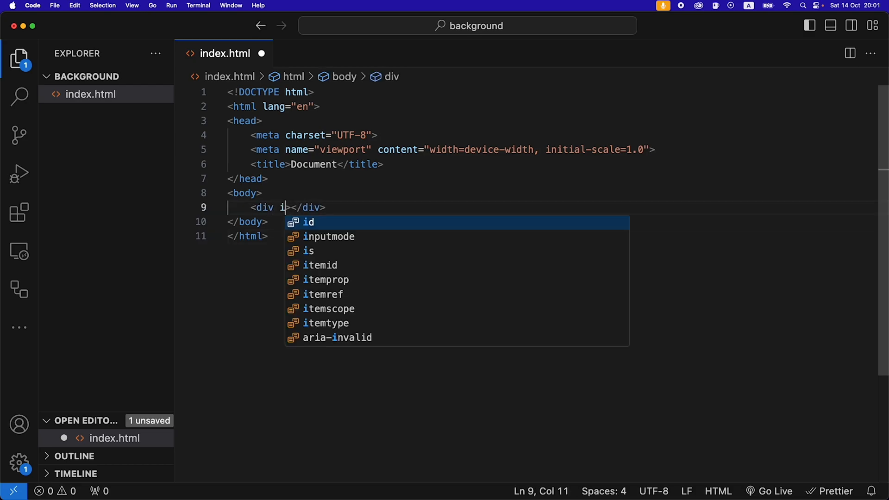
type("d=\"back\"")
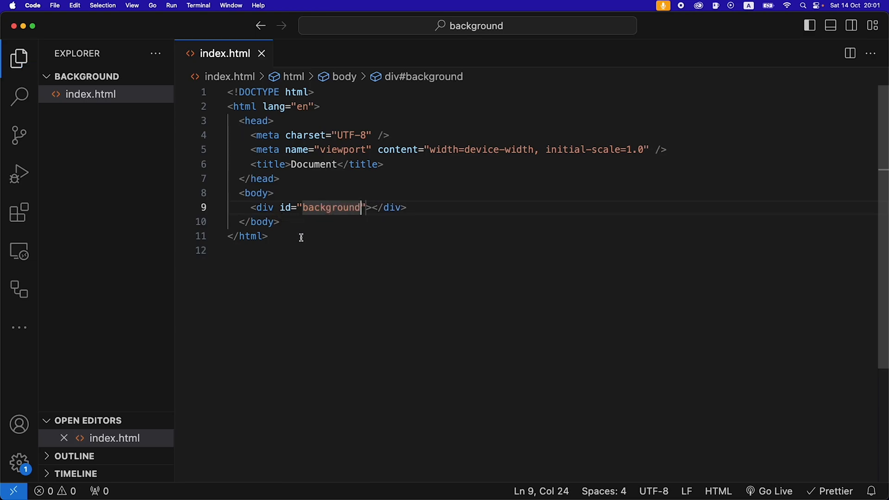
left_click(391, 259)
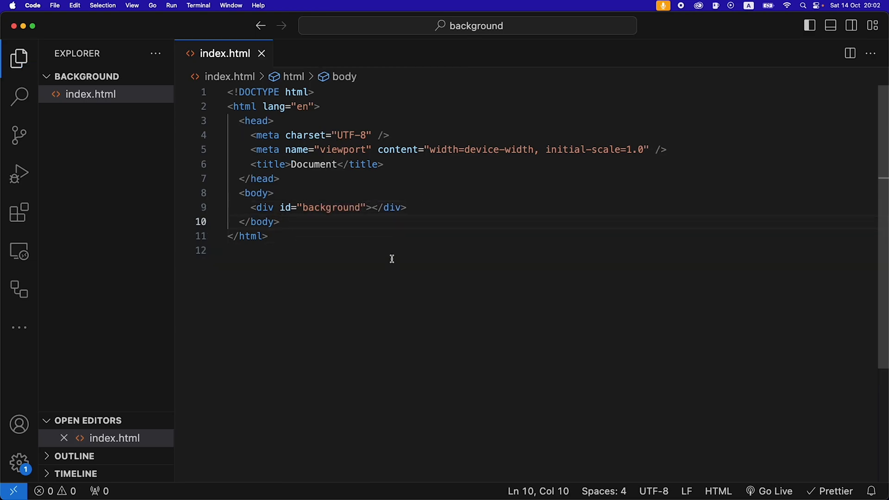
mouse_move(343, 190)
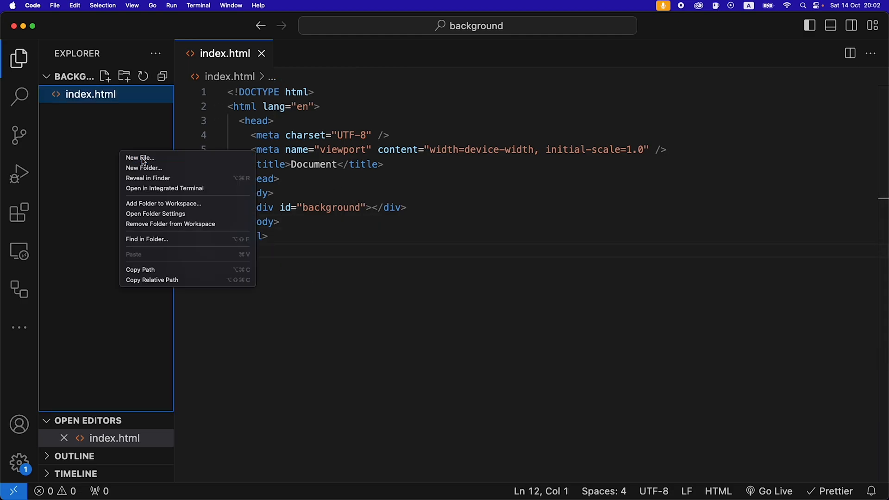
Step: Create styles.css and add <link rel="stylesheet" href="styles.css"> to index.html, then save
left_click(139, 157)
type("styles.css")
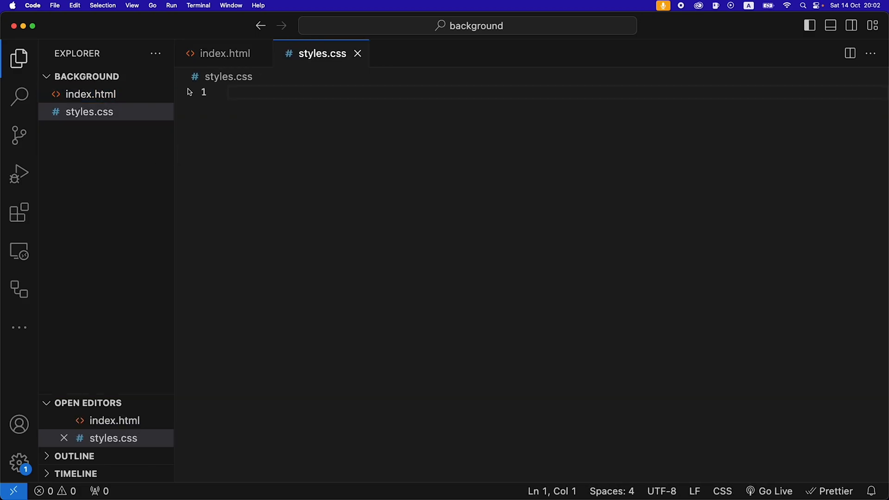
left_click(224, 53)
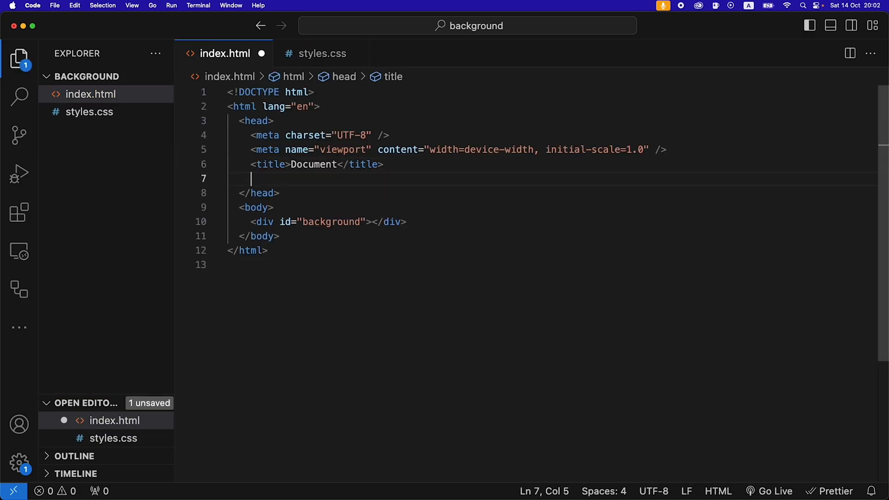
type("<link rel=\"stylesheet\" href=\"\">")
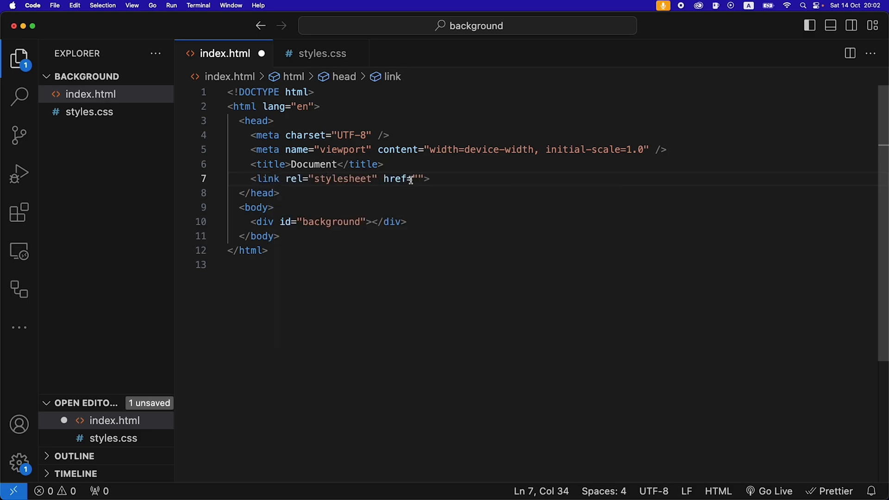
mouse_move(458, 173)
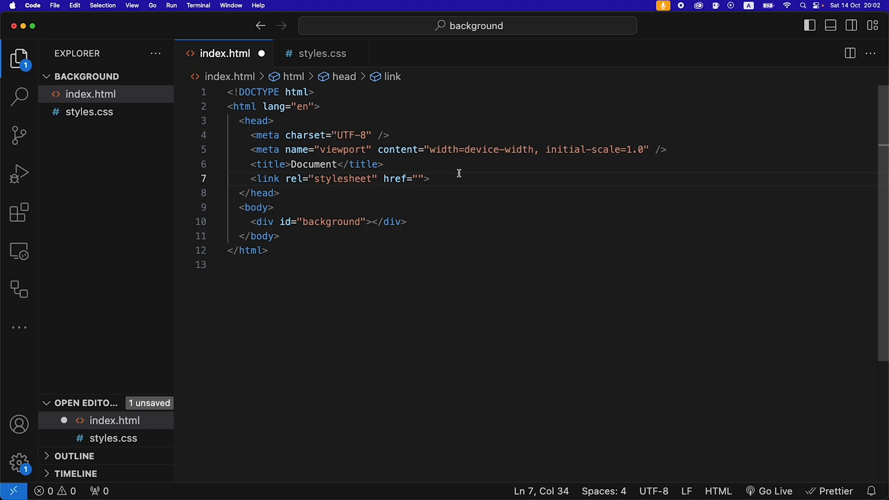
type("styles.css")
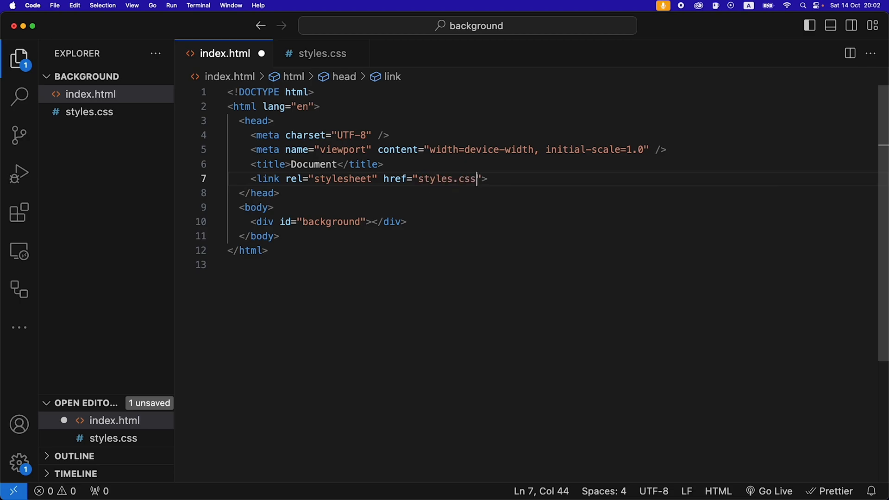
key("cmd+s")
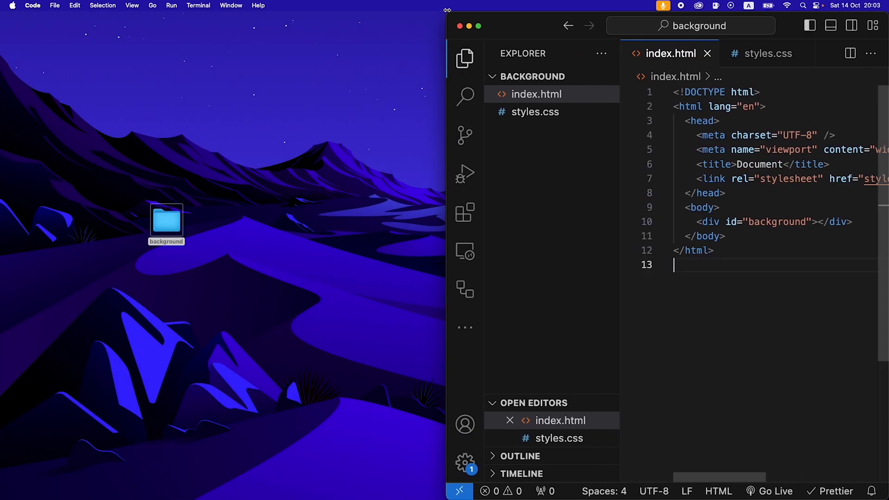
Step: Open the background project folder from the Desktop in Finder
double_click(167, 220)
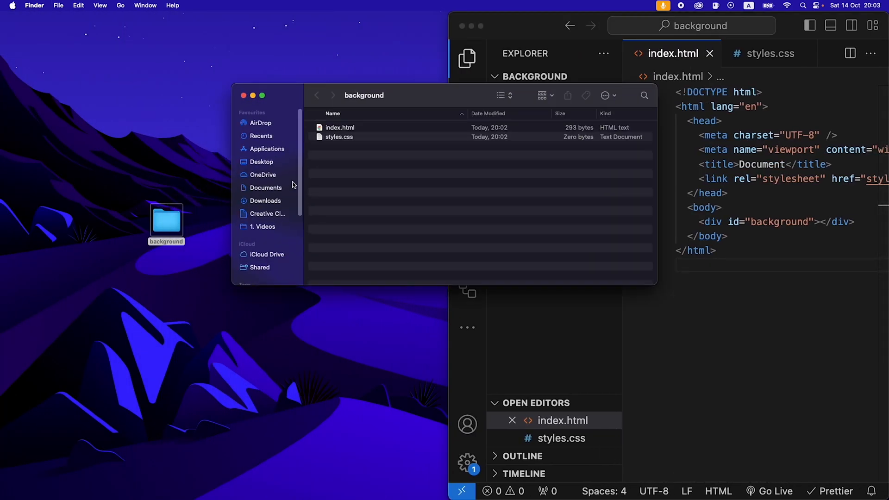
mouse_move(341, 131)
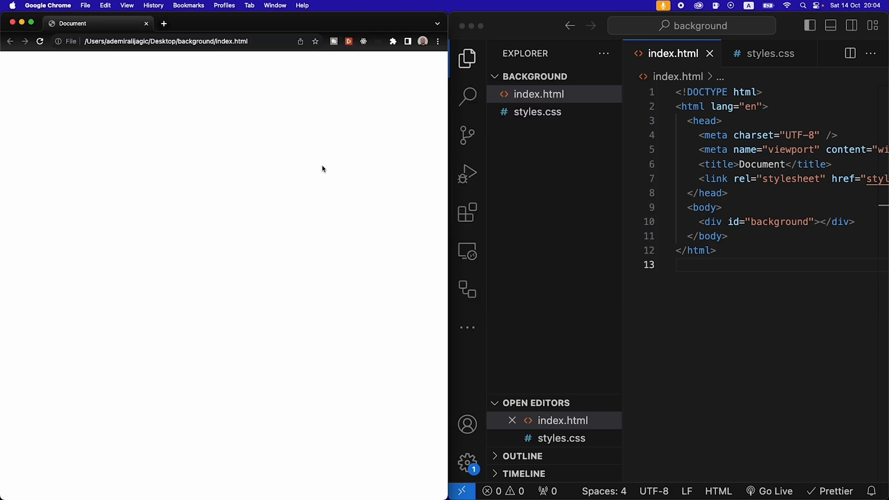
mouse_move(364, 111)
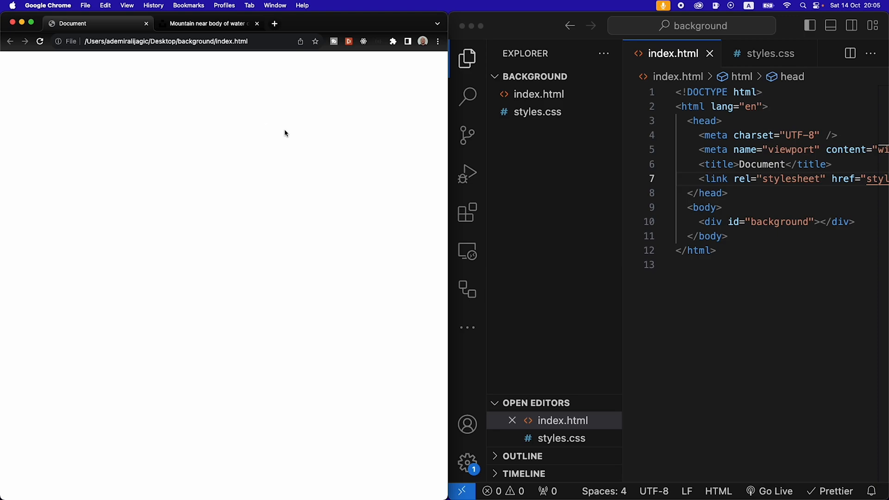
Step: Download the Mount Taranaki lake photo from Unsplash in the Large size
left_click(208, 23)
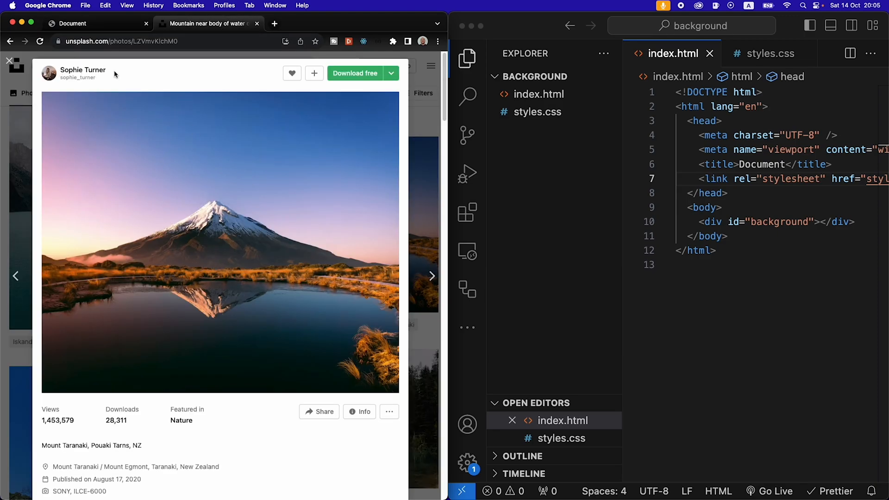
mouse_move(146, 232)
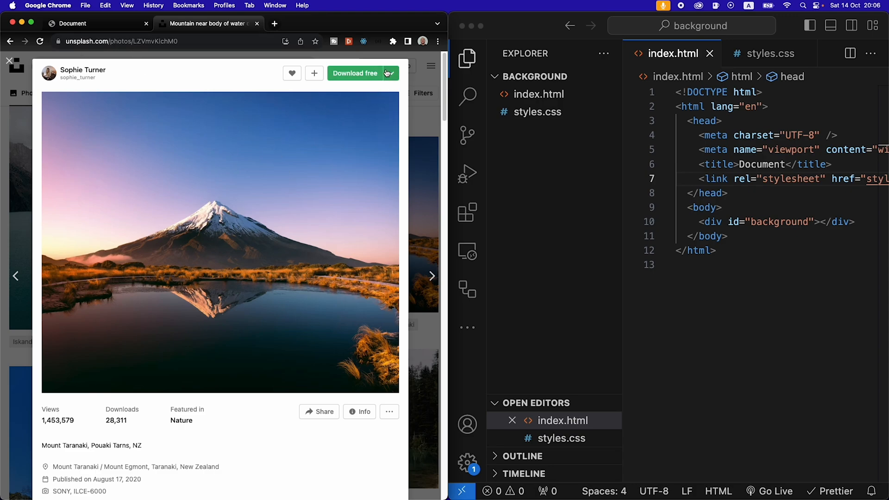
left_click(391, 73)
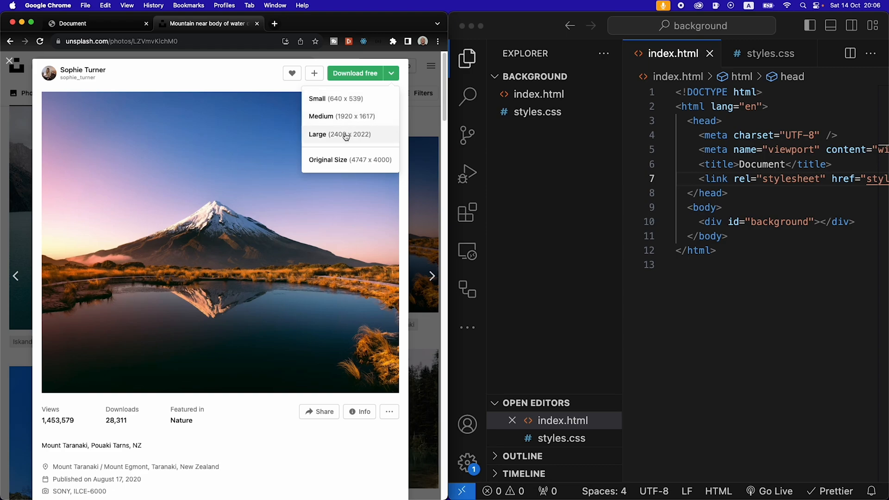
left_click(339, 134)
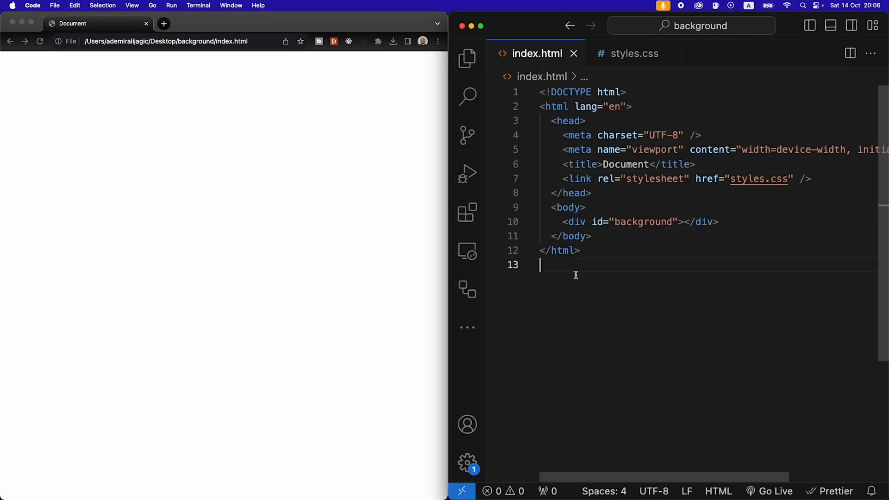
mouse_move(628, 84)
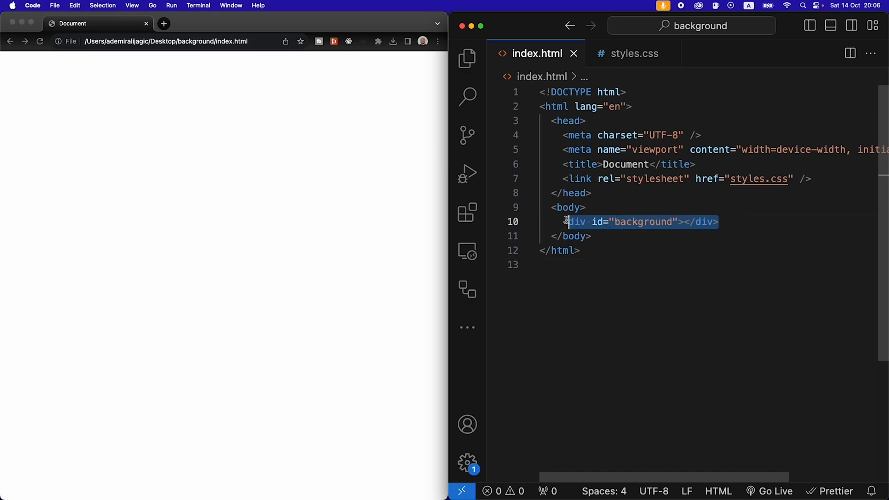
Step: Write a #background rule in styles.css with background-image set to the downloaded photo, and save
left_click(633, 53)
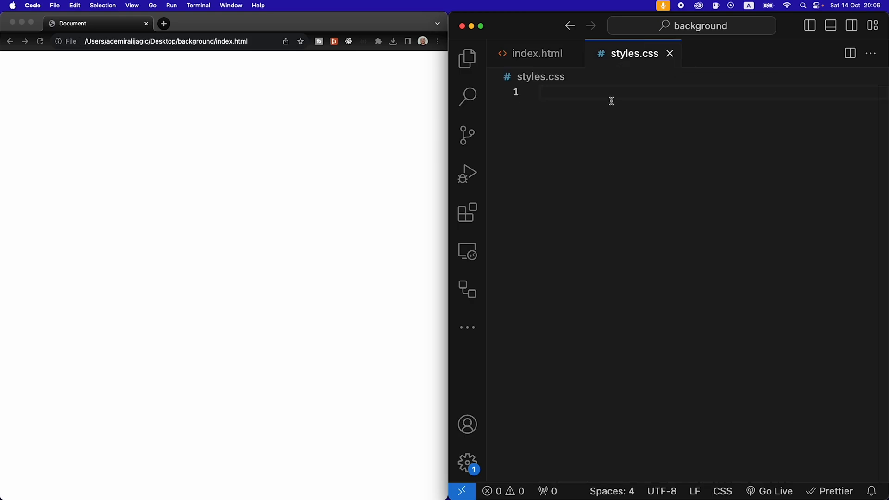
type("#ba")
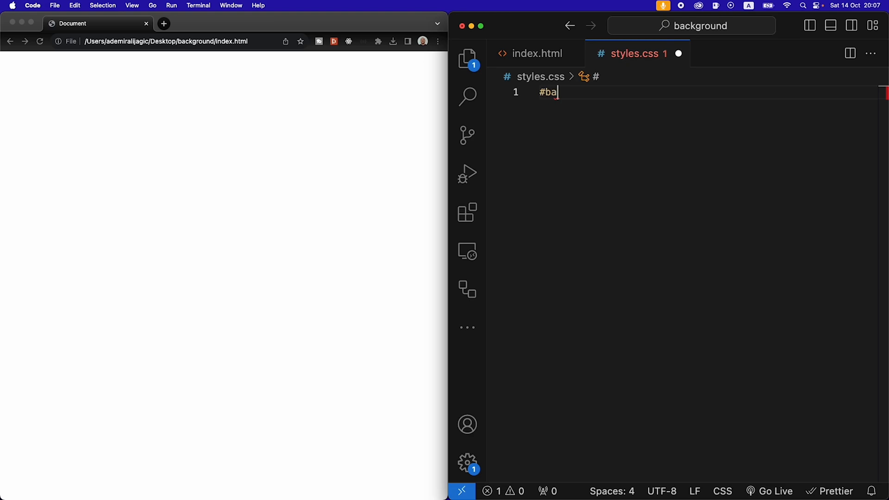
type("ckground")
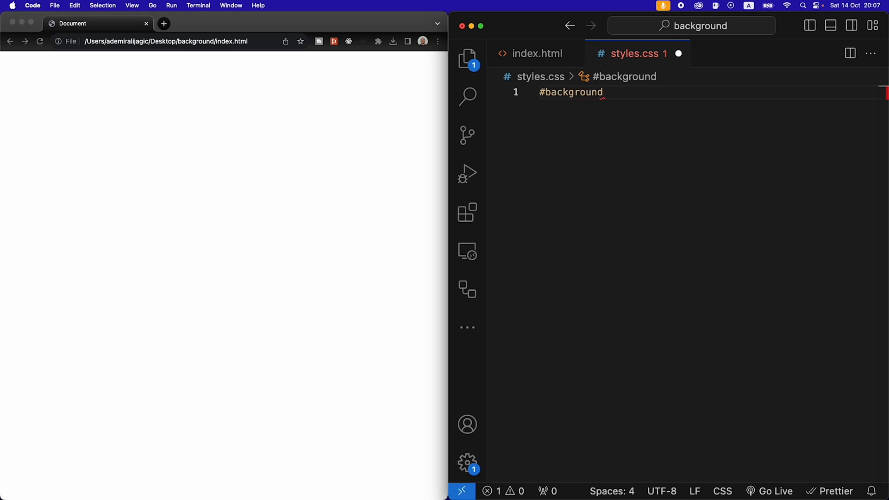
type("{")
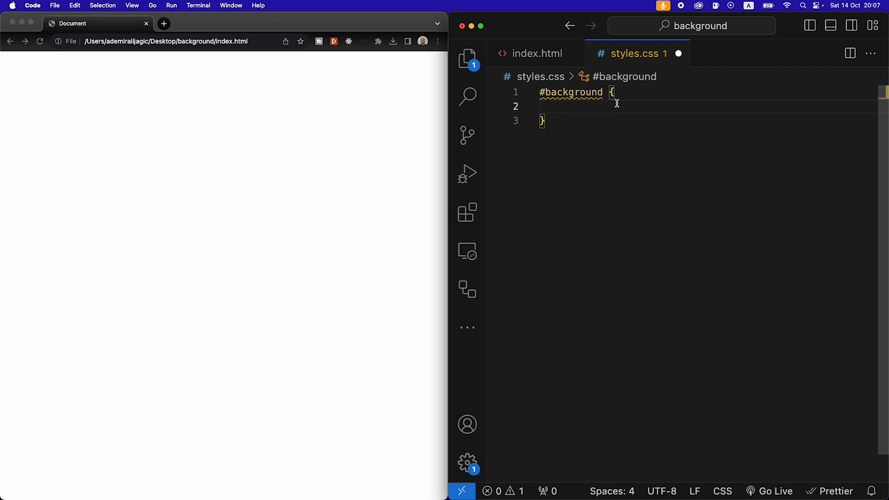
type("background-image: url();")
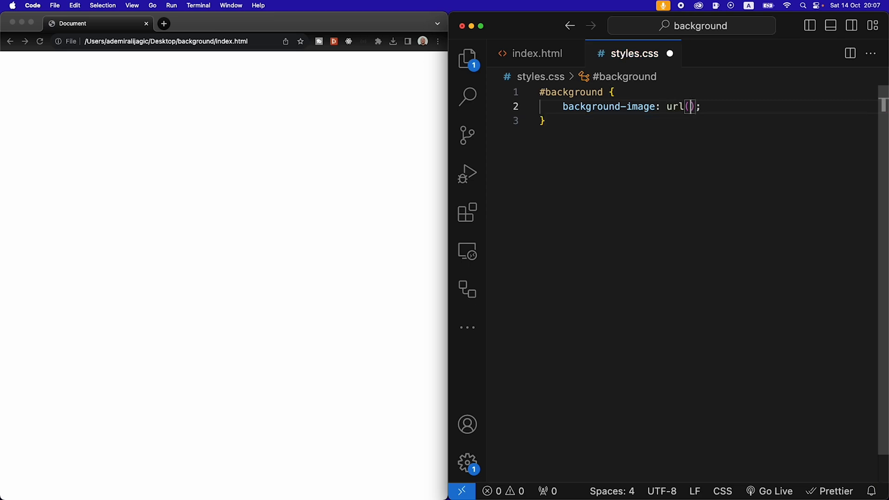
left_click(467, 59)
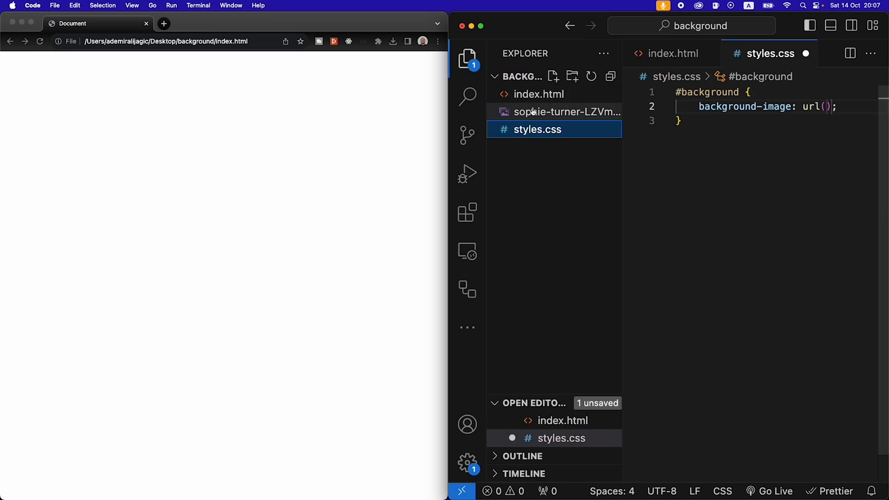
left_click(467, 59)
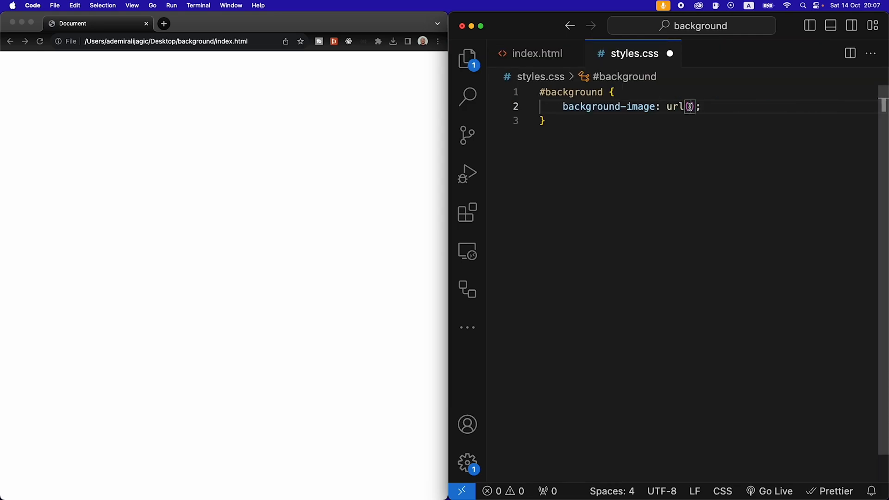
type("s")
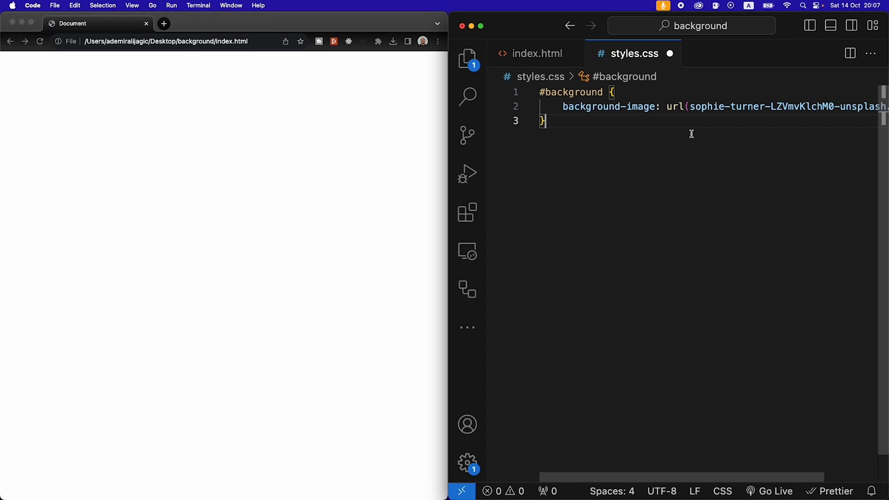
key("enter")
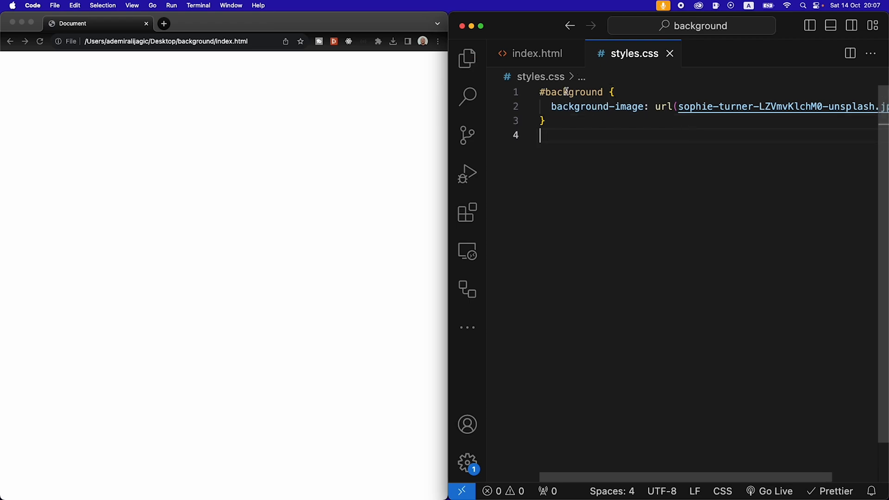
left_click(132, 5)
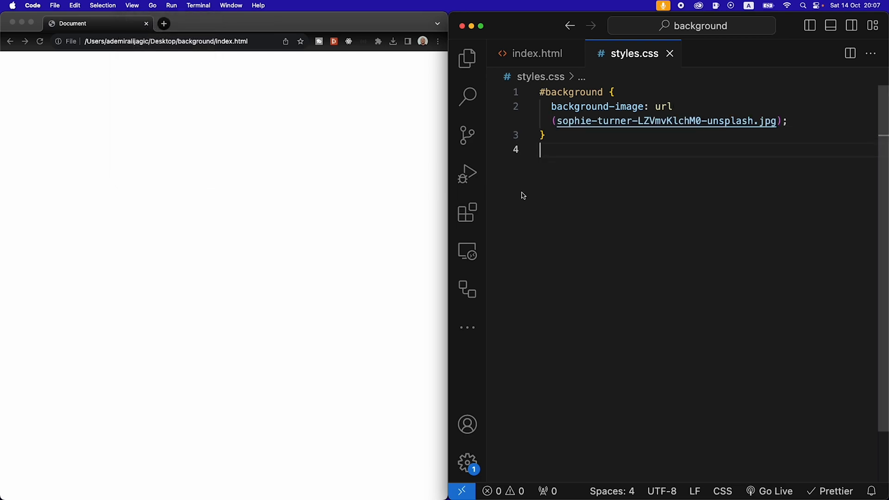
mouse_move(626, 186)
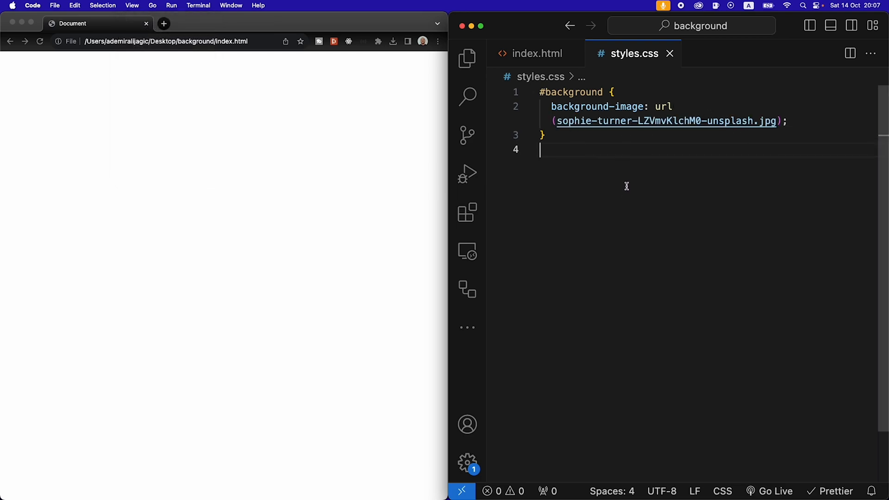
mouse_move(805, 121)
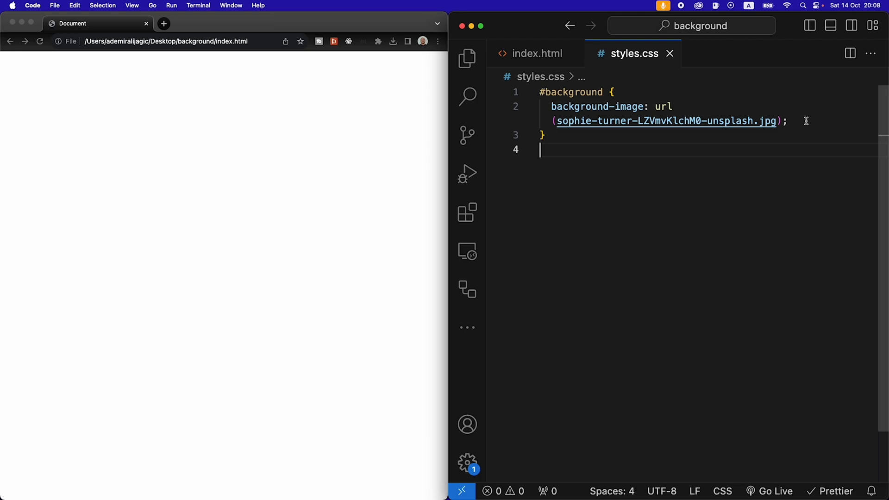
Step: Set #background height to 100vh, preview the photo in the browser, and view index.html
type("h")
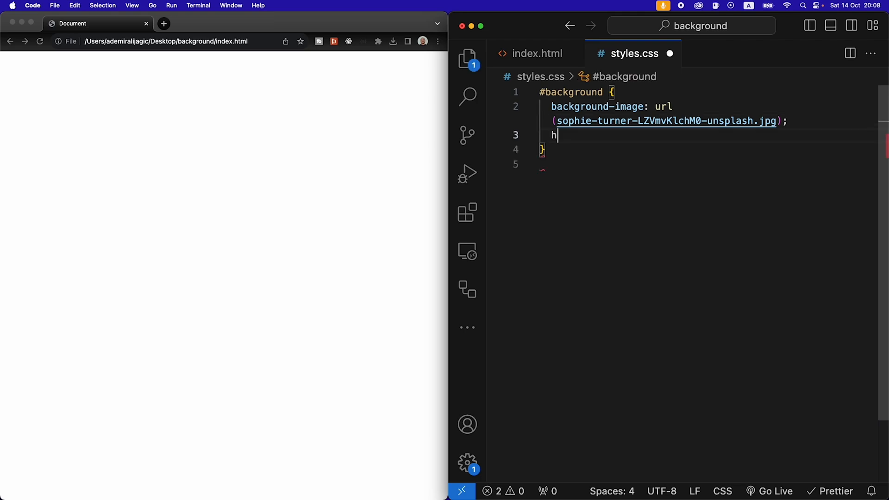
type("eight: ;")
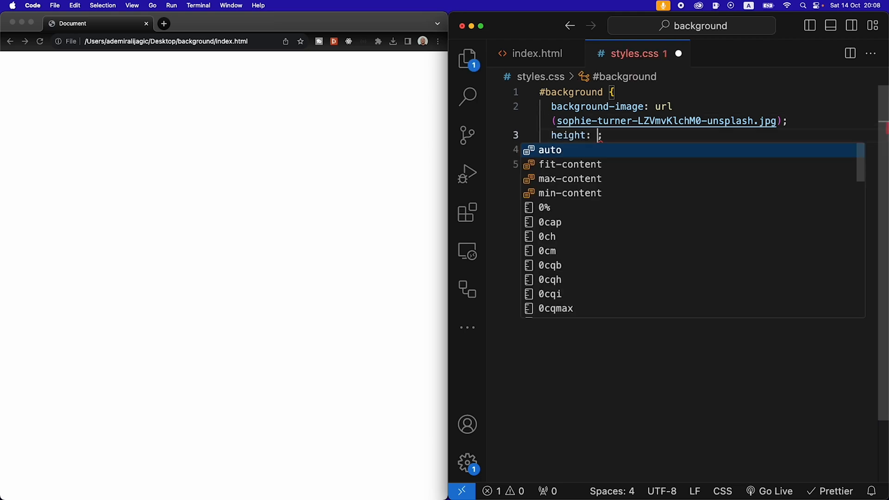
type("100")
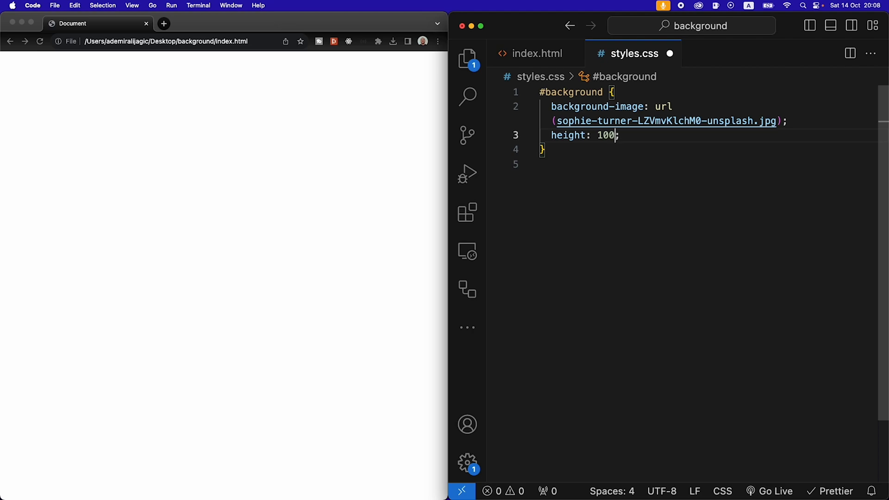
type("vh")
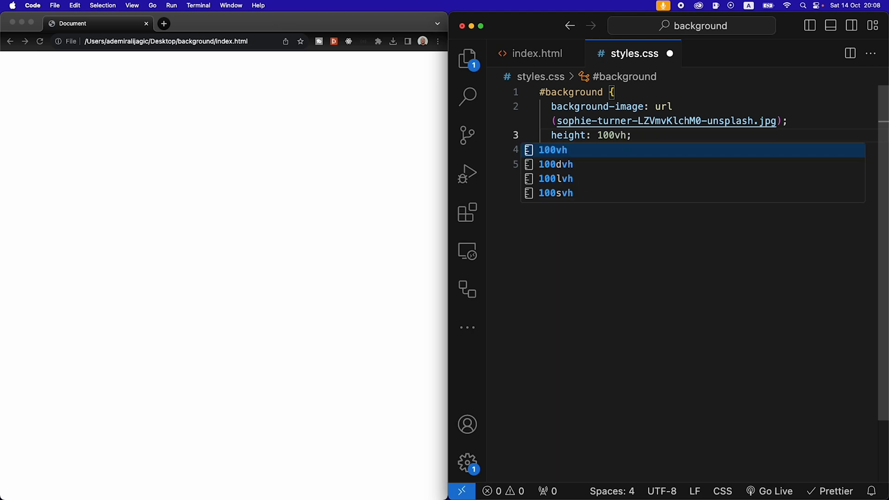
mouse_move(195, 402)
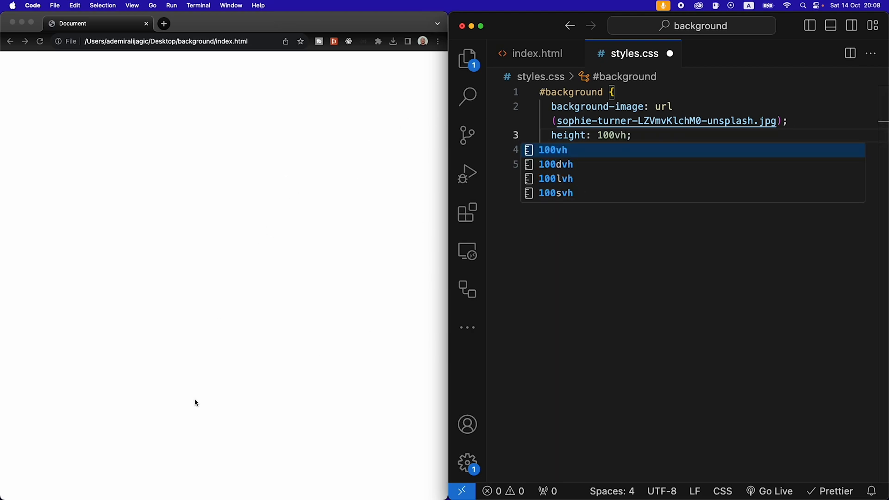
mouse_move(745, 271)
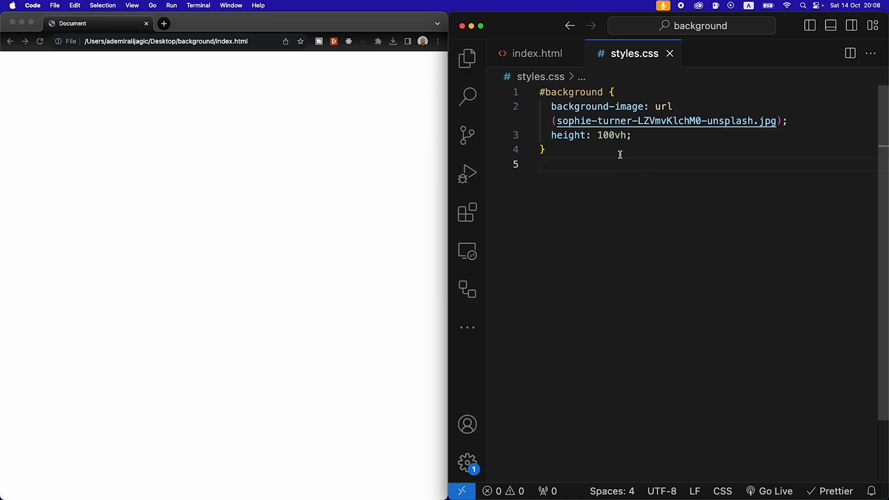
left_click(40, 41)
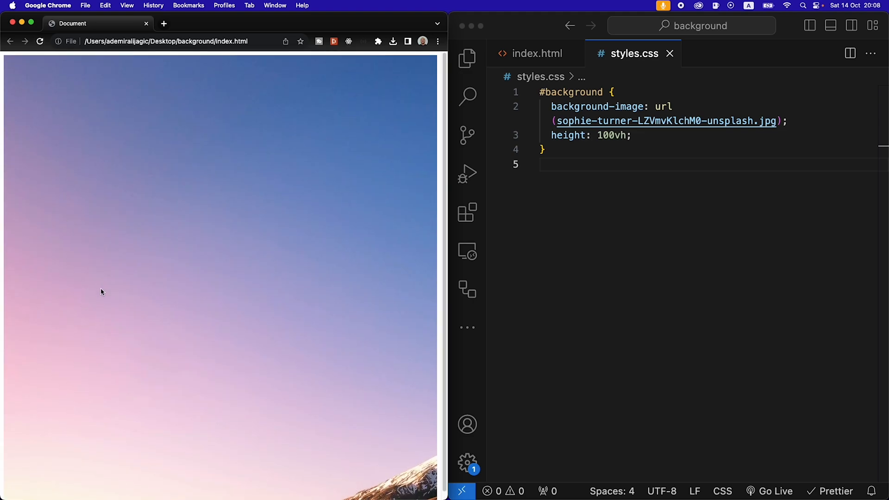
mouse_move(136, 163)
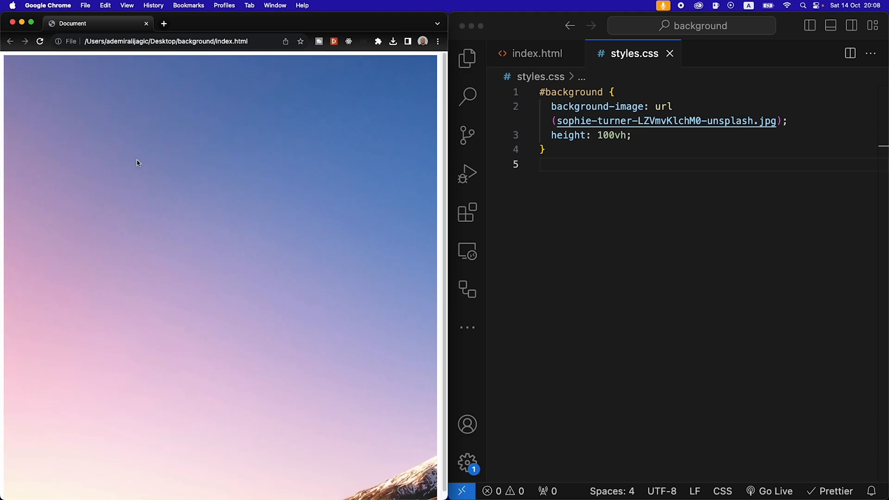
mouse_move(82, 76)
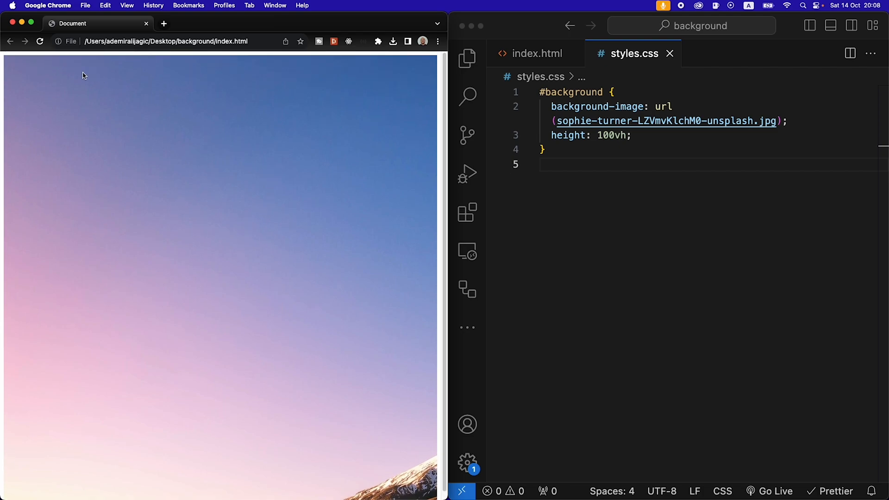
mouse_move(408, 72)
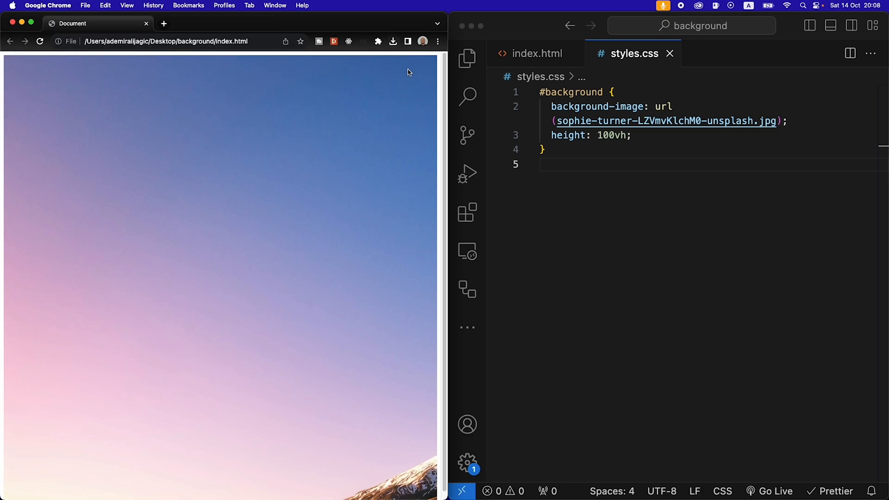
left_click(535, 53)
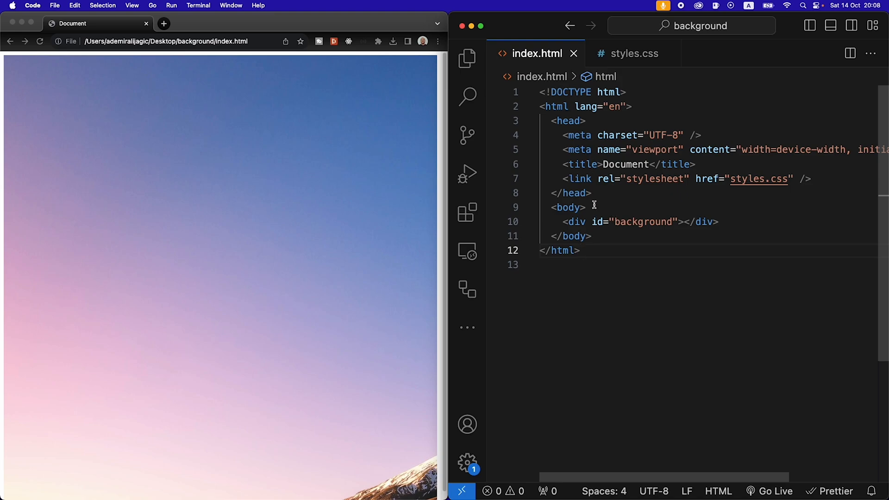
Step: Add body { margin: 0; } to styles.css and reload the page to remove the border
left_click(633, 52)
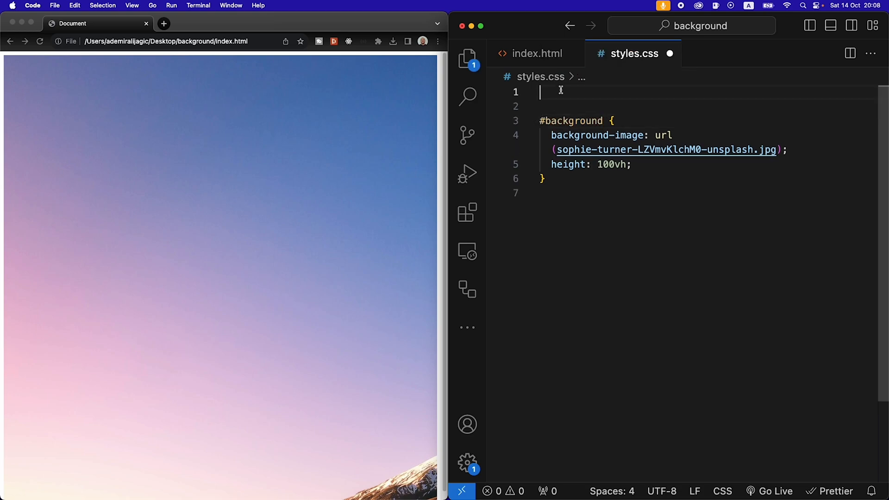
type("body {")
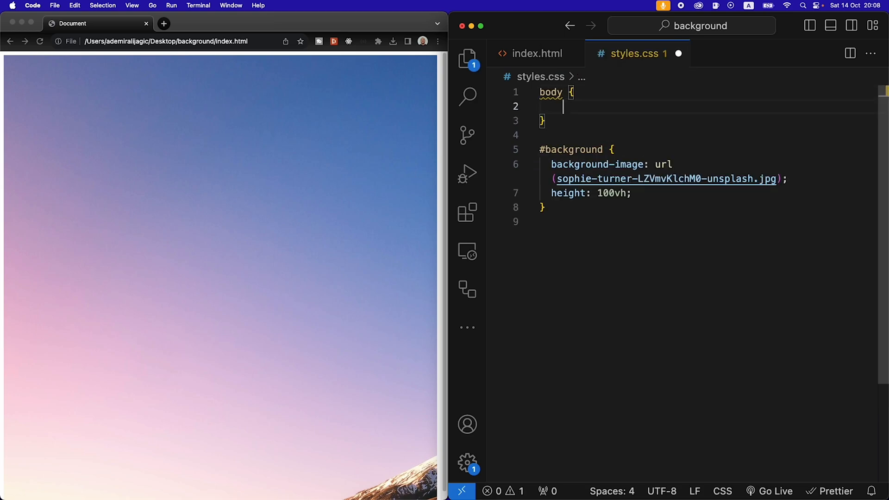
type("margin: 0;")
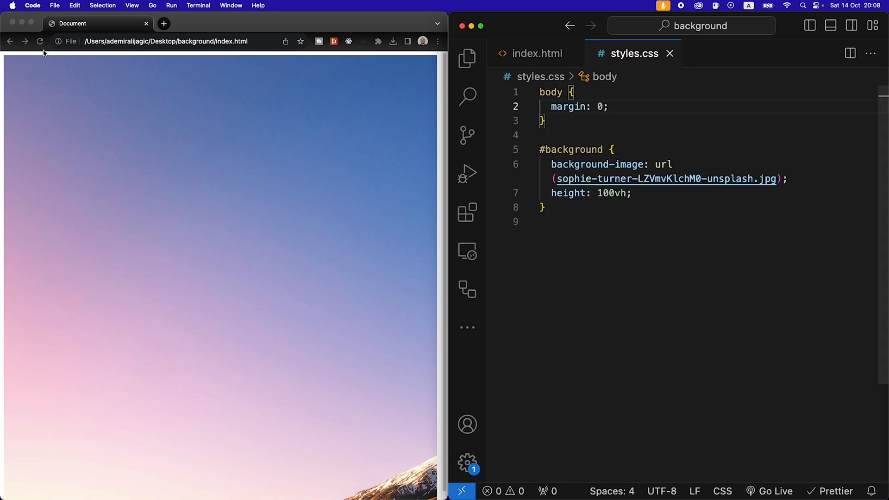
left_click(343, 278)
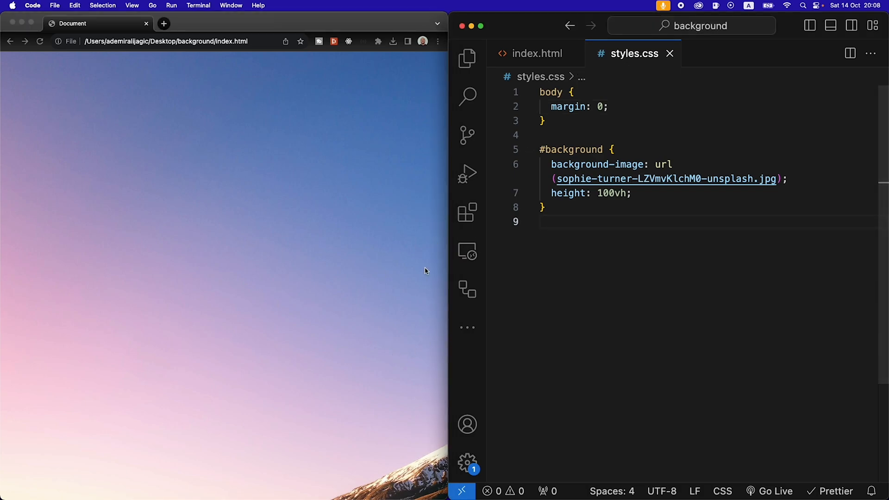
mouse_move(179, 392)
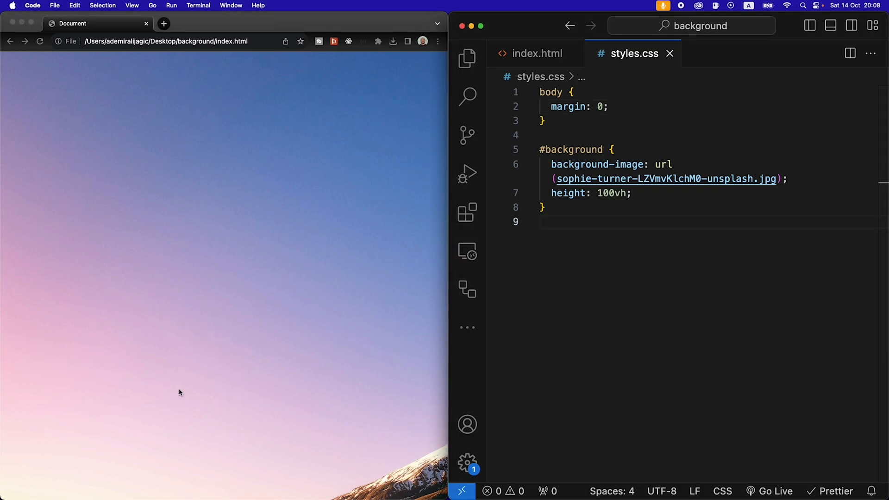
mouse_move(176, 282)
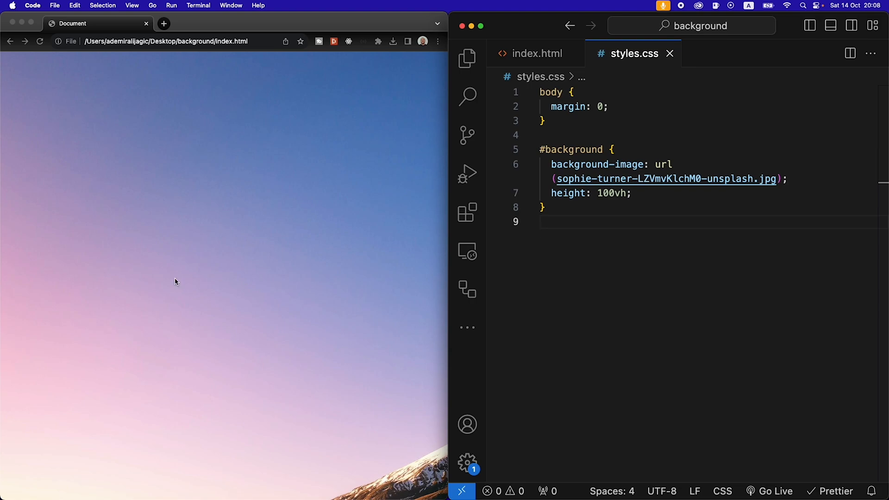
left_click(654, 197)
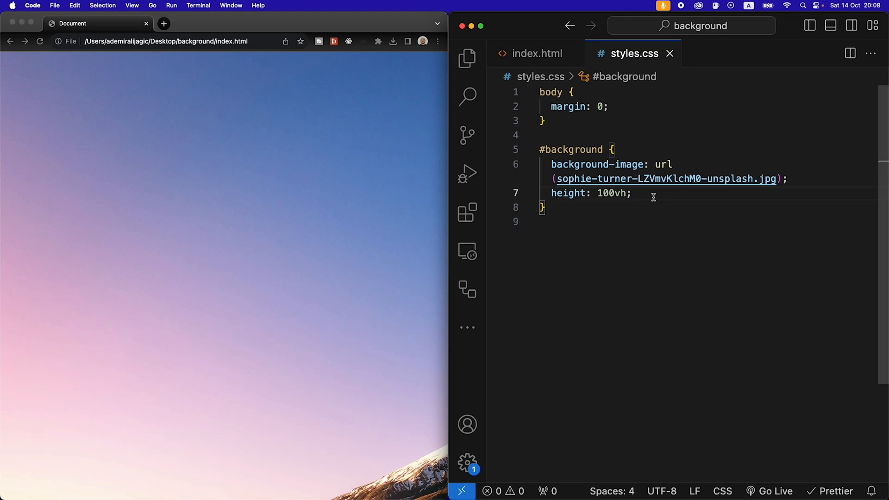
Step: Add width: 100% and background-size: cover to #background, then reload the browser
type("width: ;")
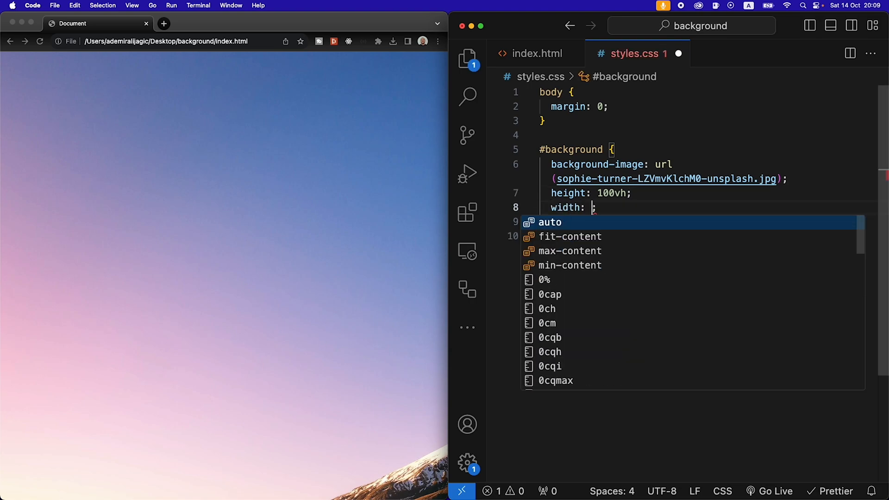
type("100%")
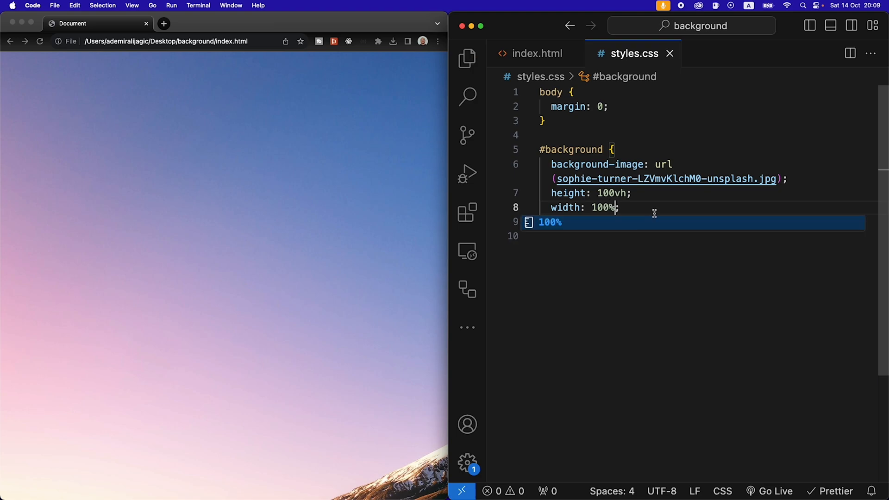
type("background-size: cover;")
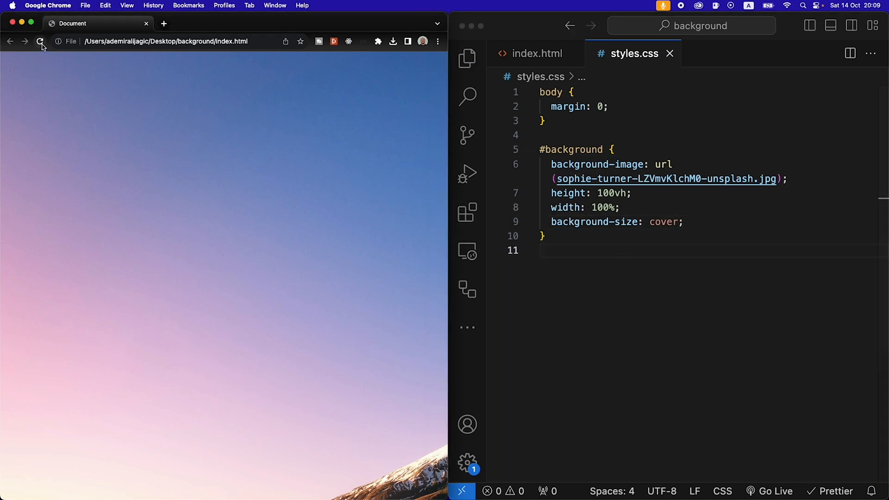
left_click(40, 41)
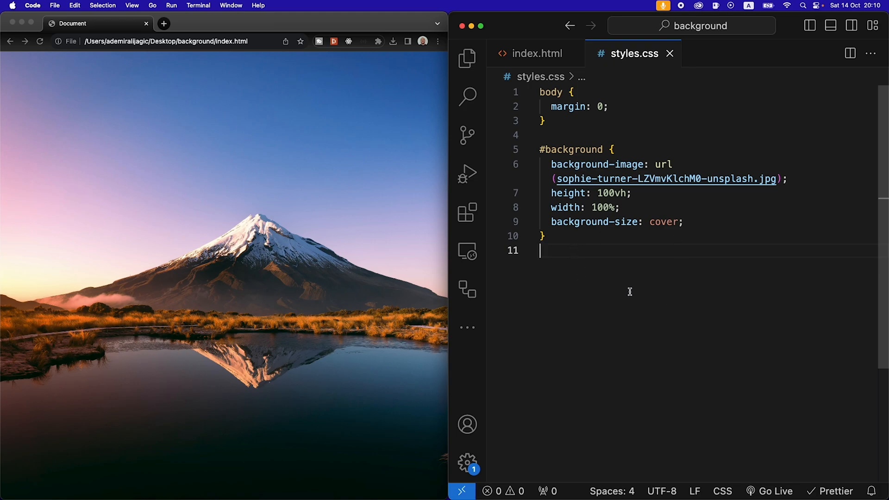
left_click(684, 222)
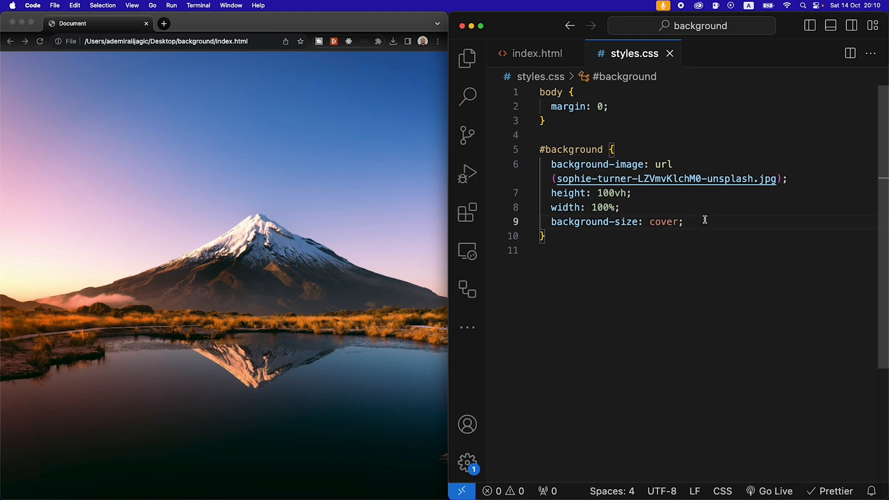
Step: Add background-position: center center to the #background rule
type("background-position: center center;")
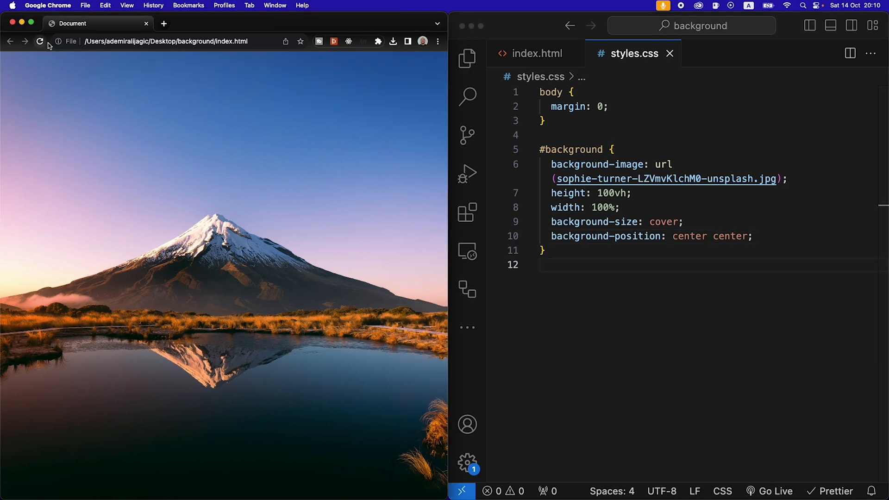
mouse_move(397, 23)
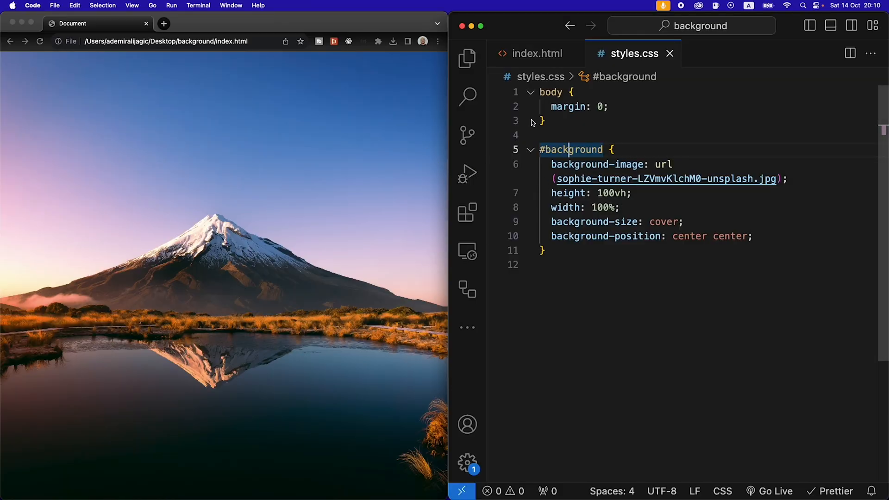
Step: Add an <h1>Background Image</h1> heading above the background div in index.html
left_click(535, 53)
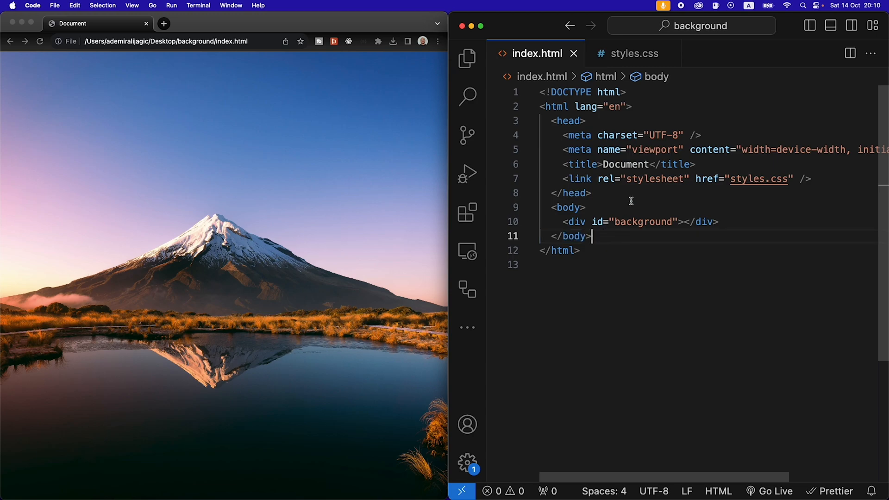
key("enter")
type("<h1></h1>")
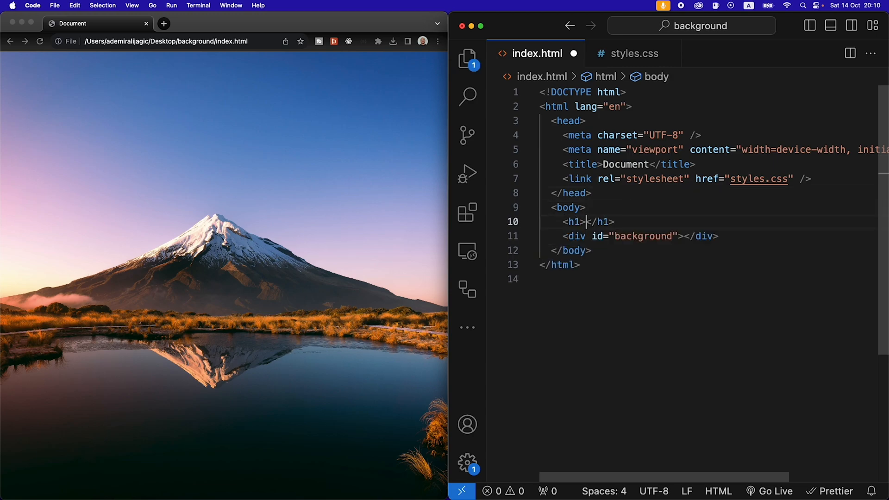
left_click(585, 221)
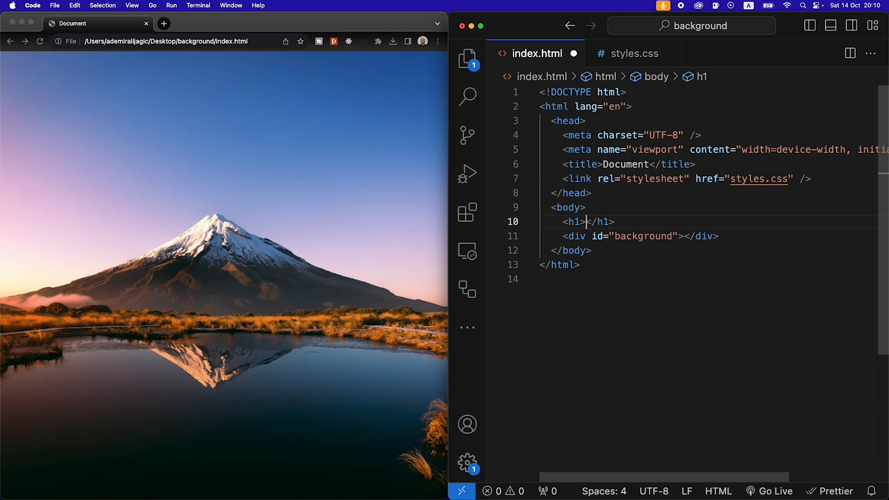
type("Bac")
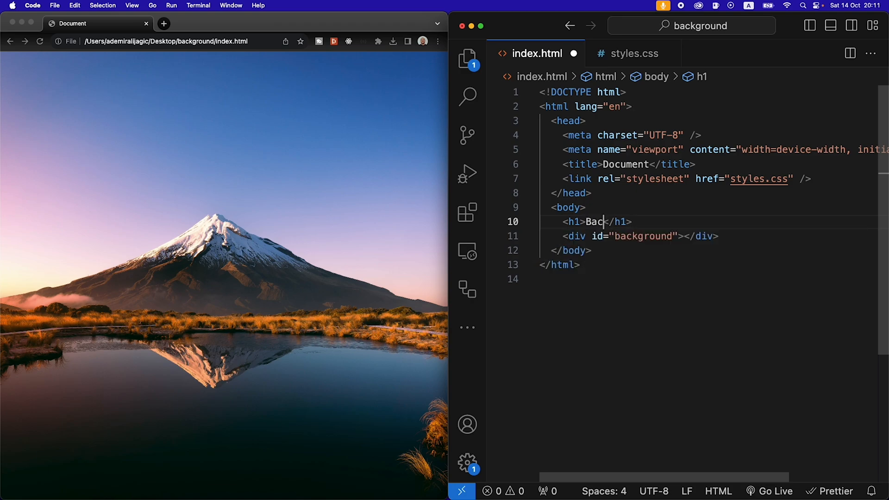
type("kground Image")
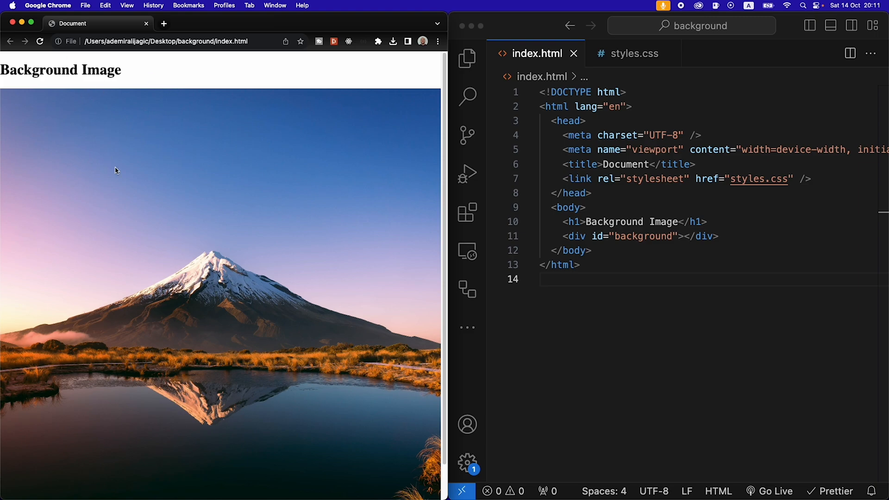
mouse_move(448, 103)
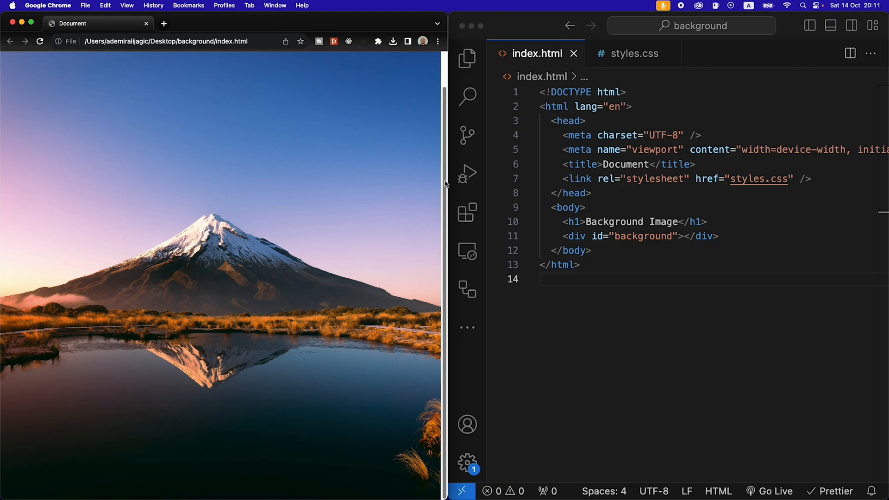
scroll("up", 3)
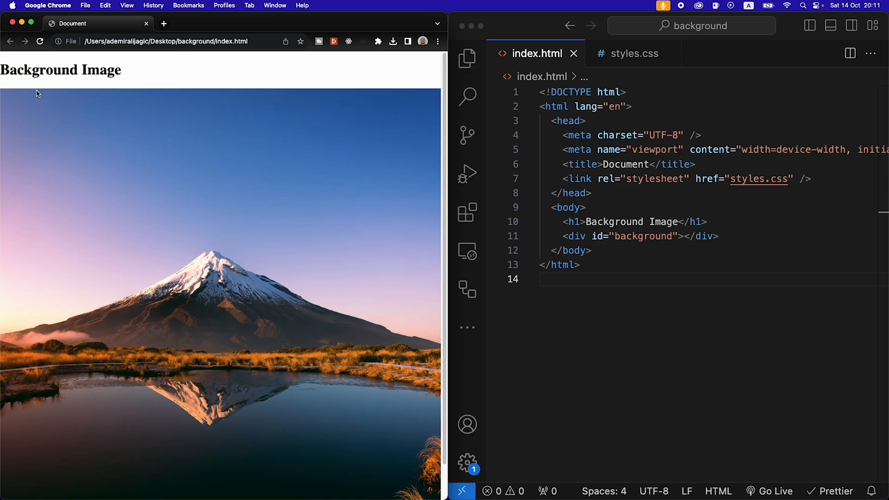
mouse_move(123, 164)
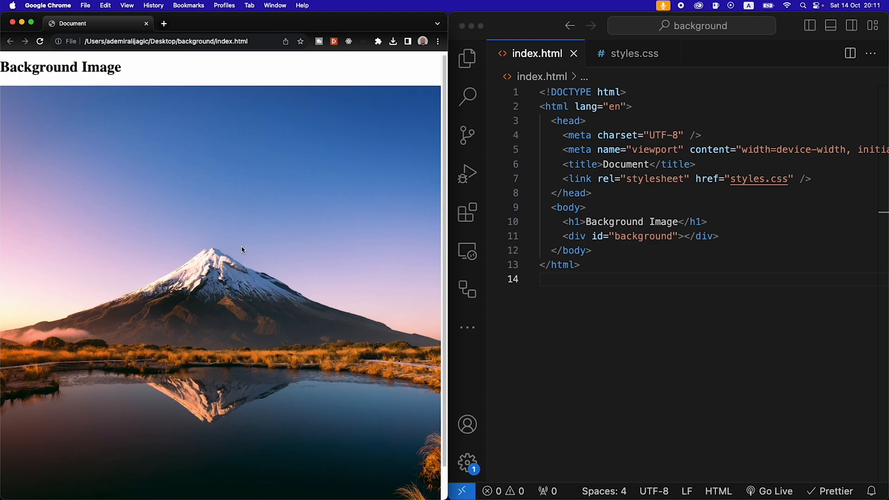
scroll("up", 3)
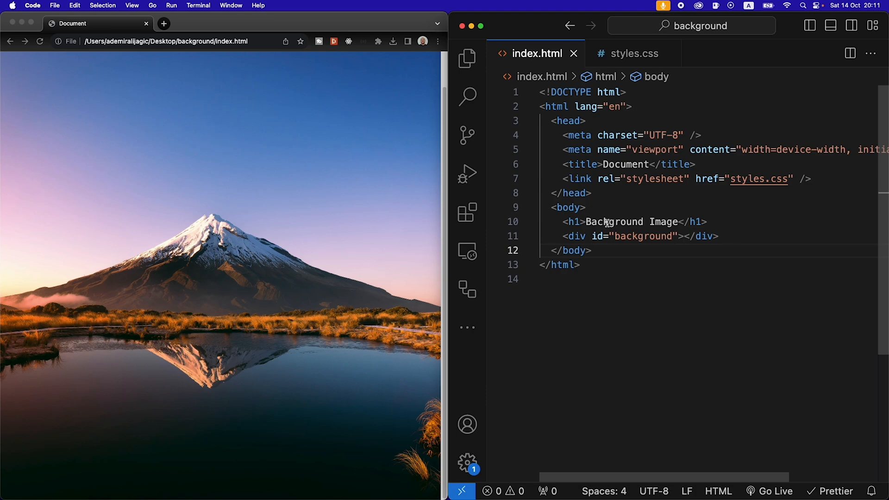
left_click(629, 53)
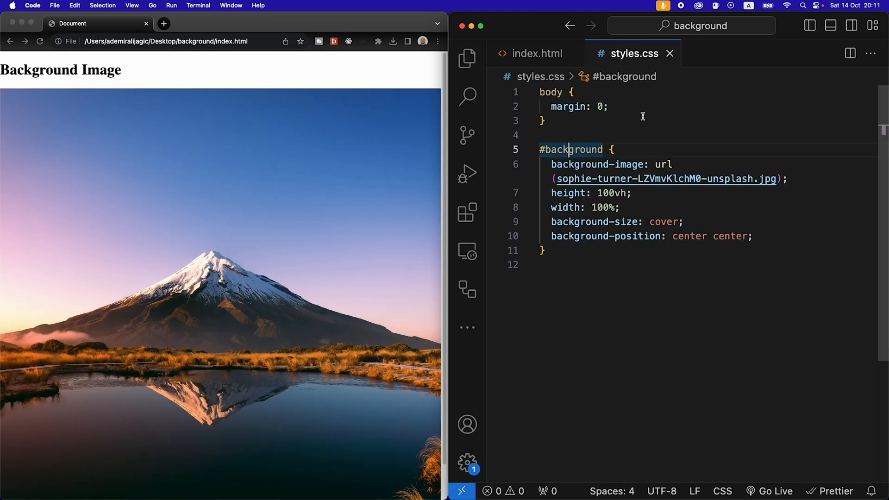
Step: Add an h1 rule with text-align: center and give #background position: fixed, top: 0
type("h1 {")
type("text-align: center;")
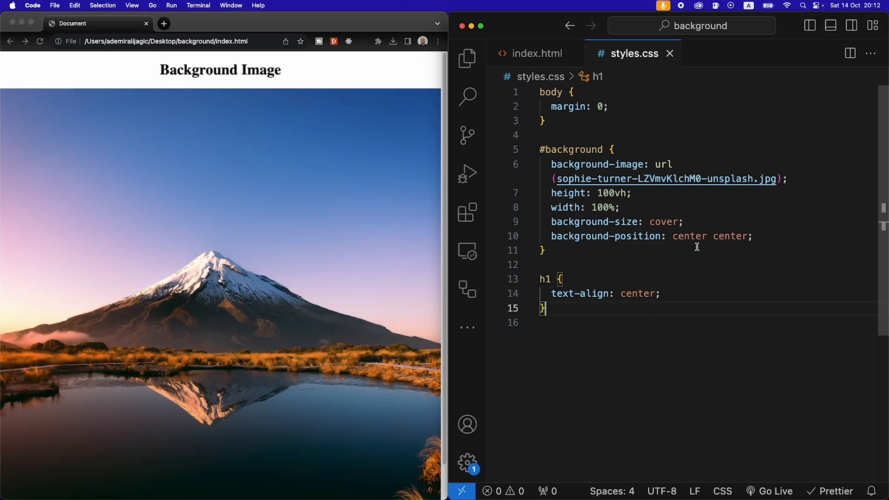
left_click(753, 236)
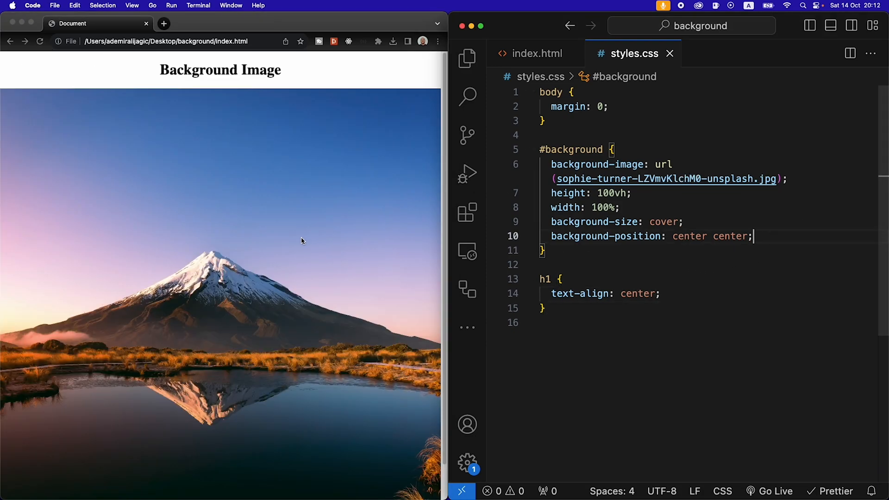
key("enter")
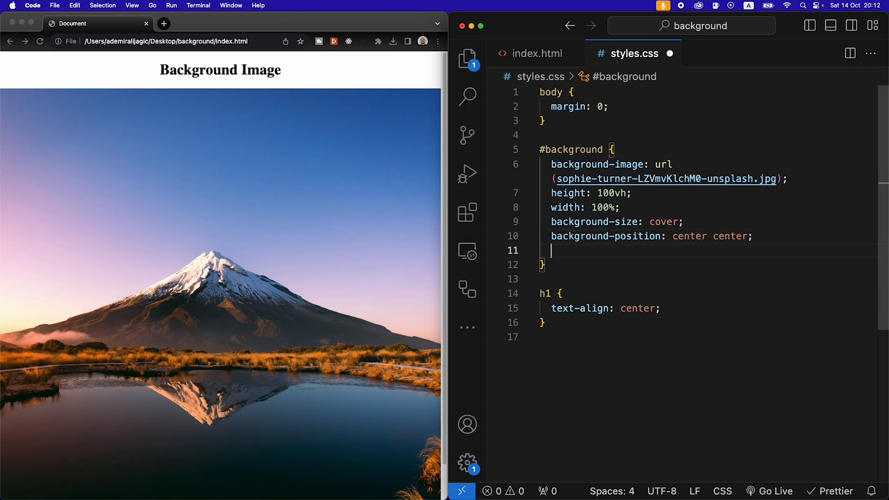
type("position: fixed;")
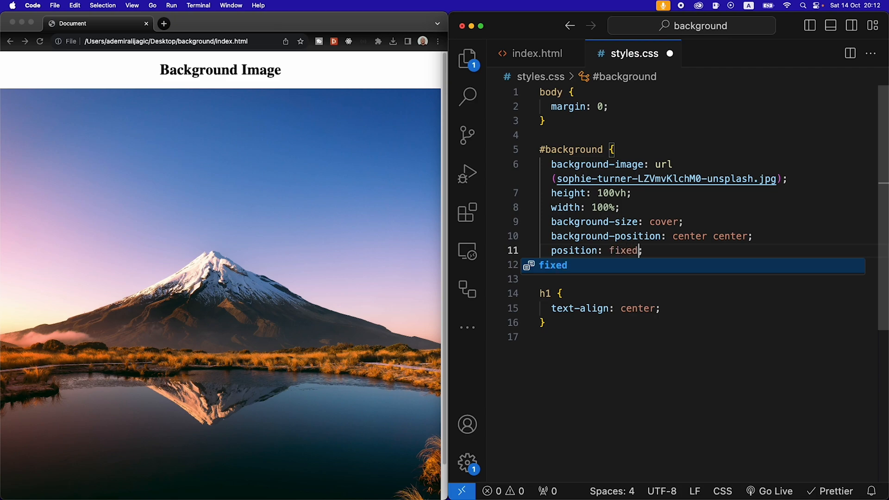
type("top: ;")
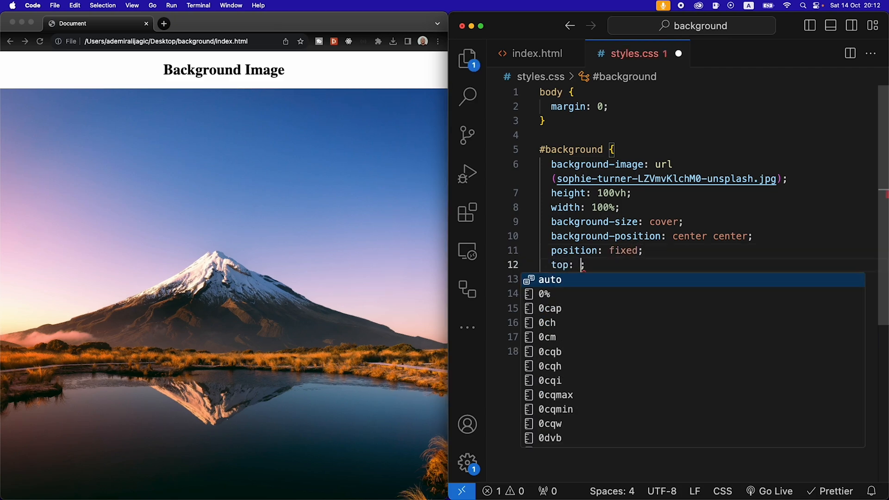
type("0")
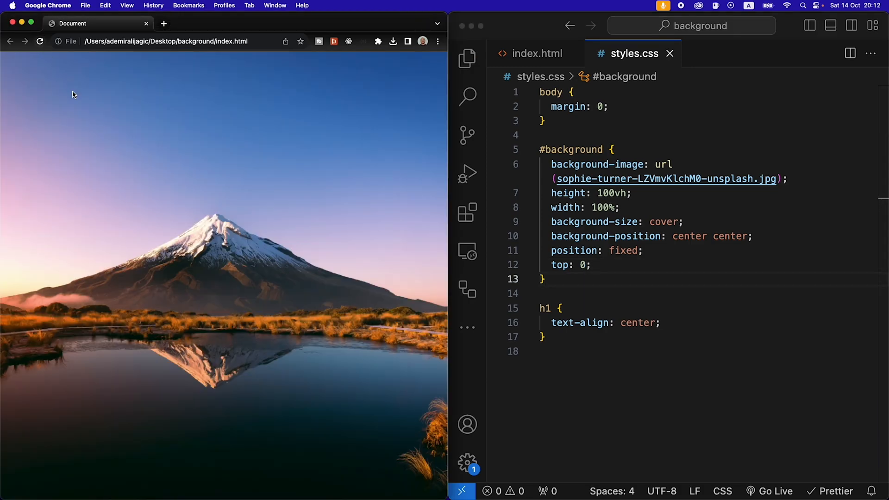
mouse_move(136, 283)
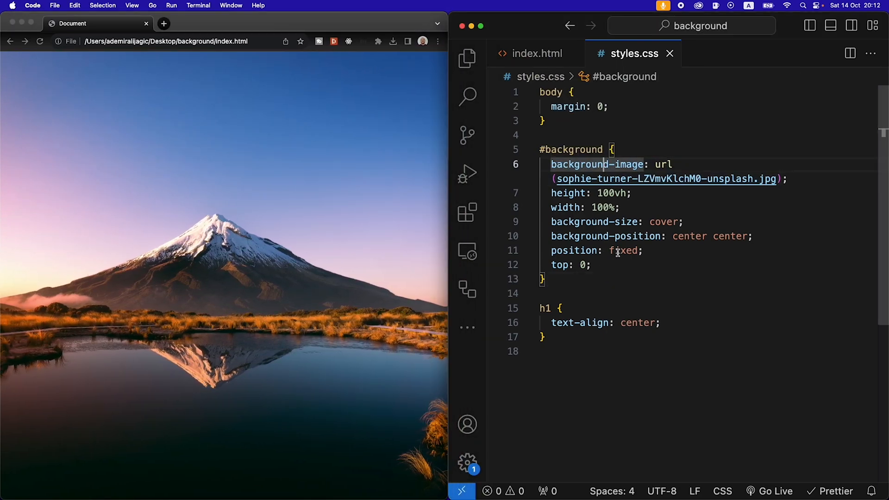
Step: Add z-index: -1 to the #background rule in styles.css
key("Enter")
type("z-index: ;")
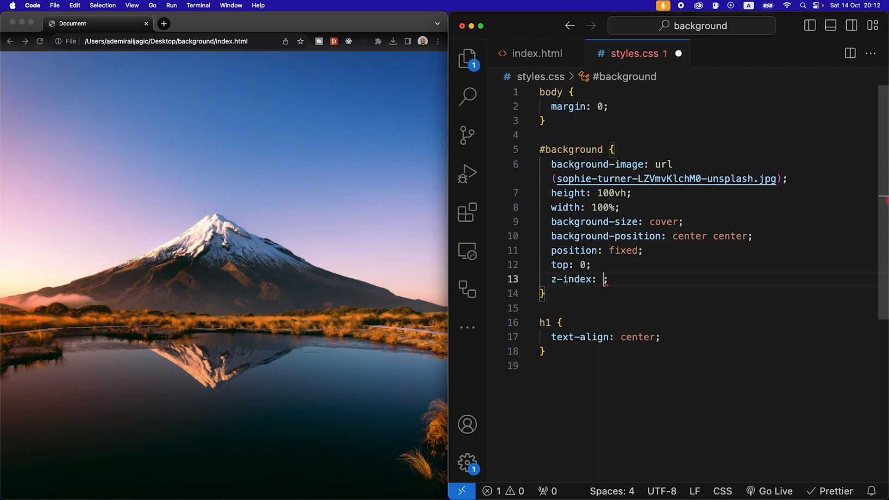
mouse_move(311, 251)
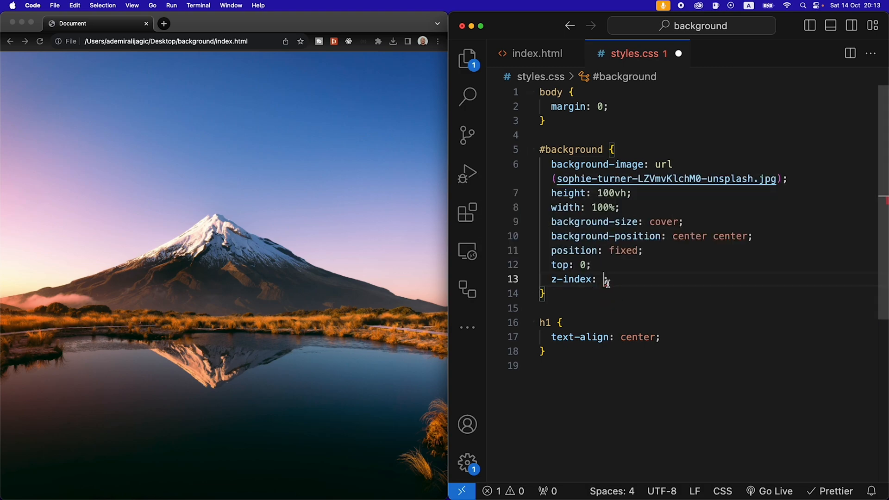
mouse_move(603, 279)
type(" -1;")
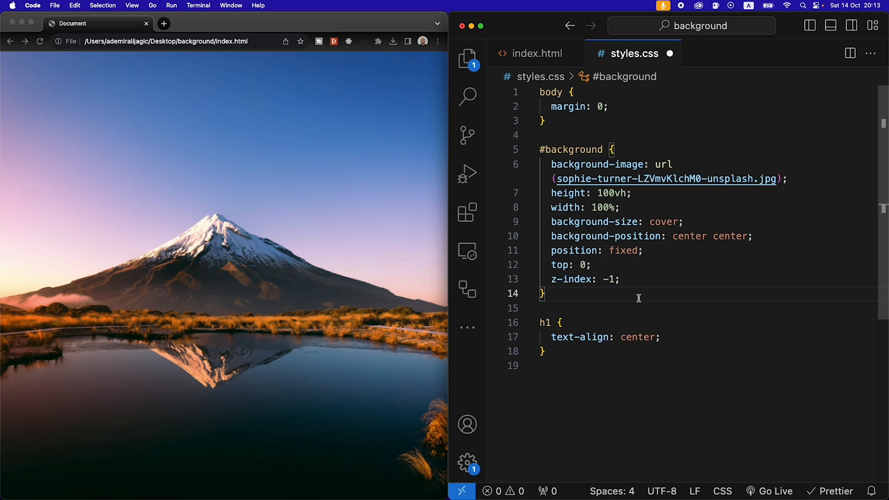
left_click(615, 308)
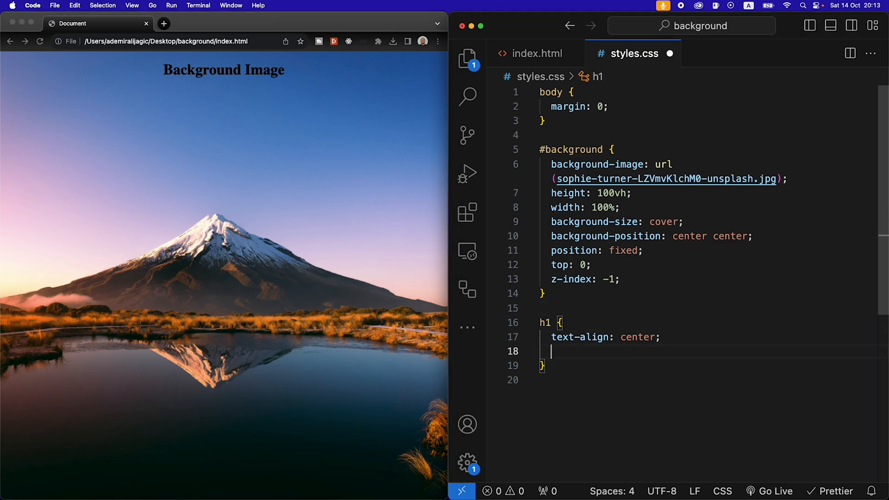
Step: Colour the h1 white; make body display: flex, centred, with height 100vh
type("color: white;")
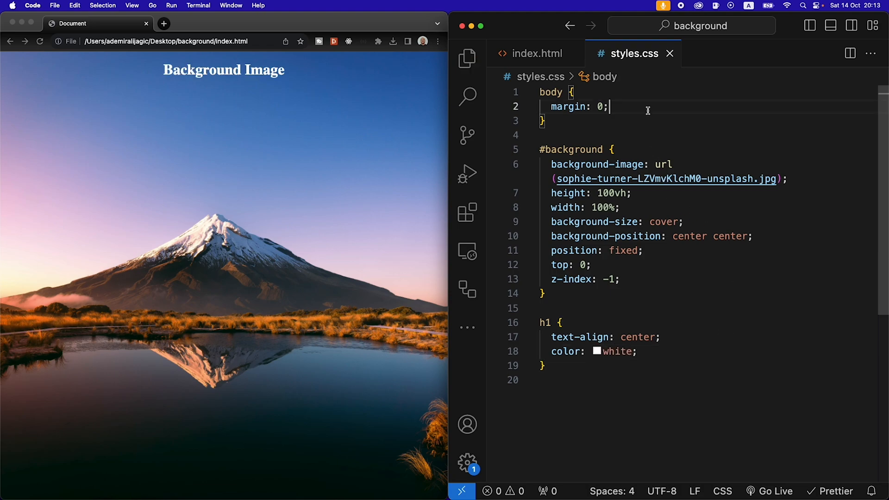
type("display: flex;")
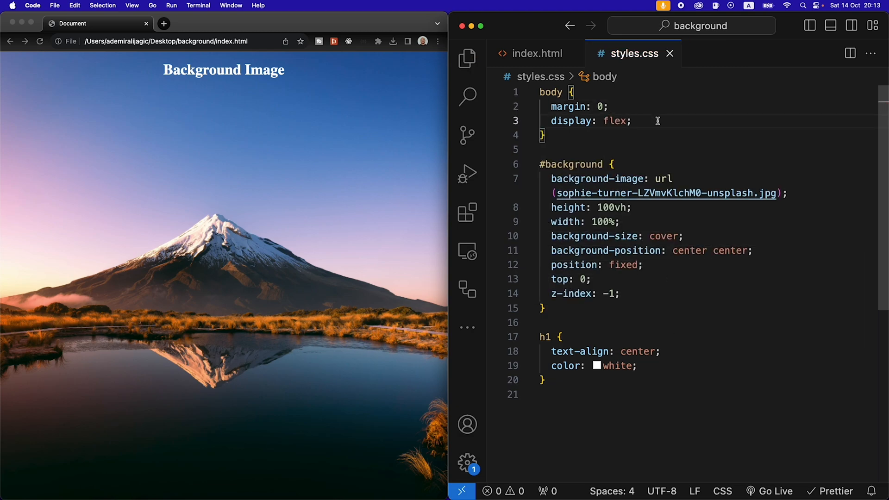
type("justify-content: center;")
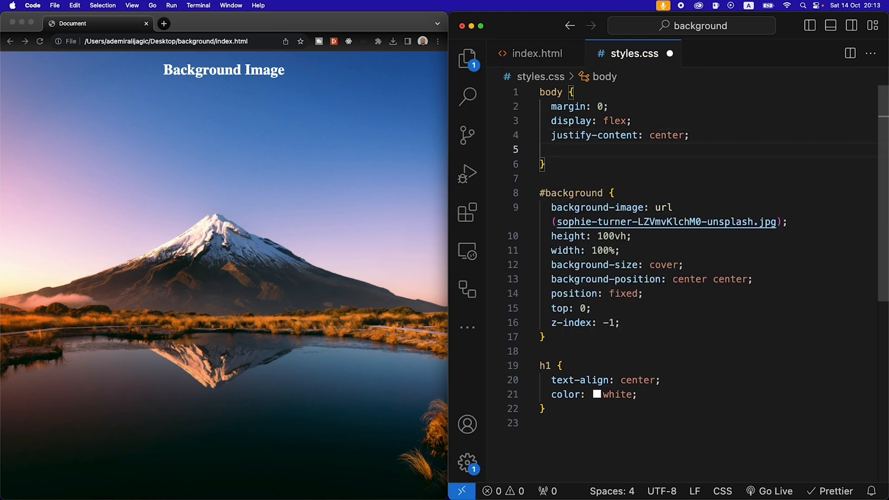
type("align-items: center;")
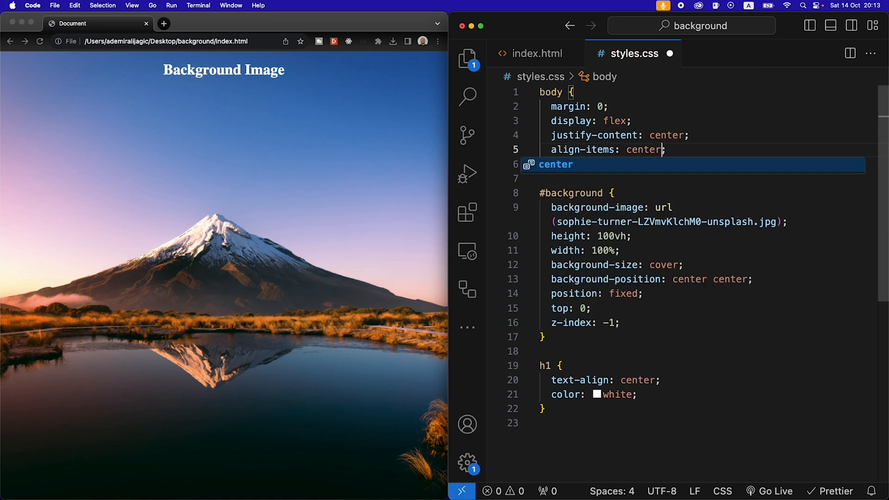
type("height: 100vh;")
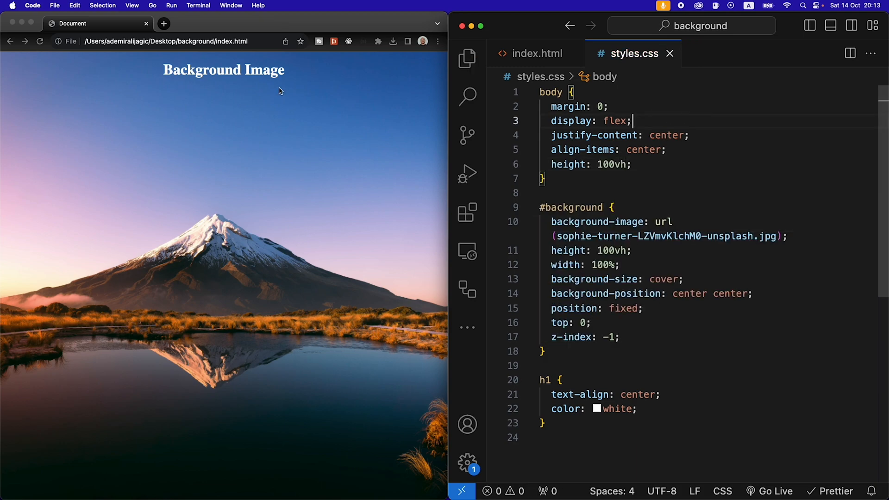
mouse_move(279, 362)
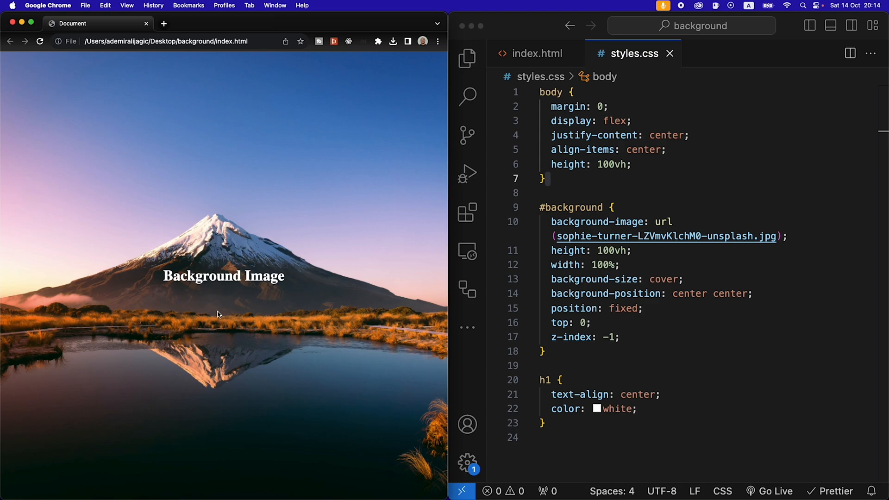
Step: Give the h1 background rgba(0, 0, 0, 0.314) and padding: 10px
type("background: black;")
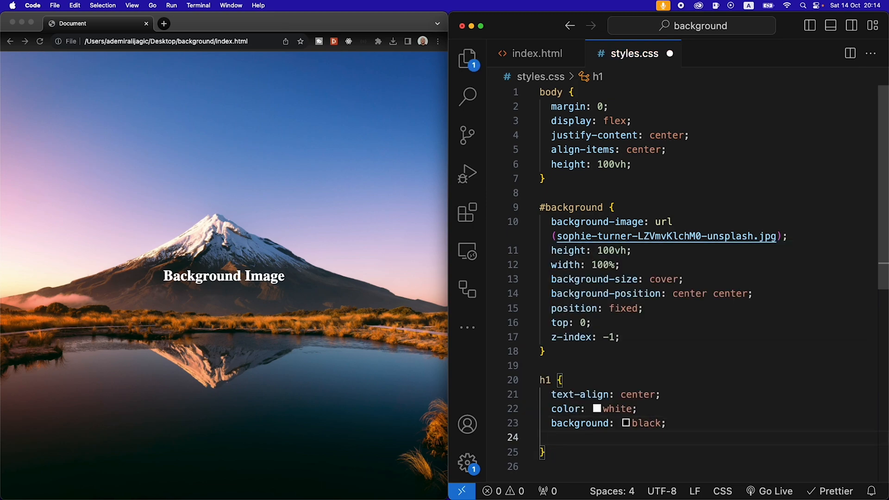
type("padding: 10px;")
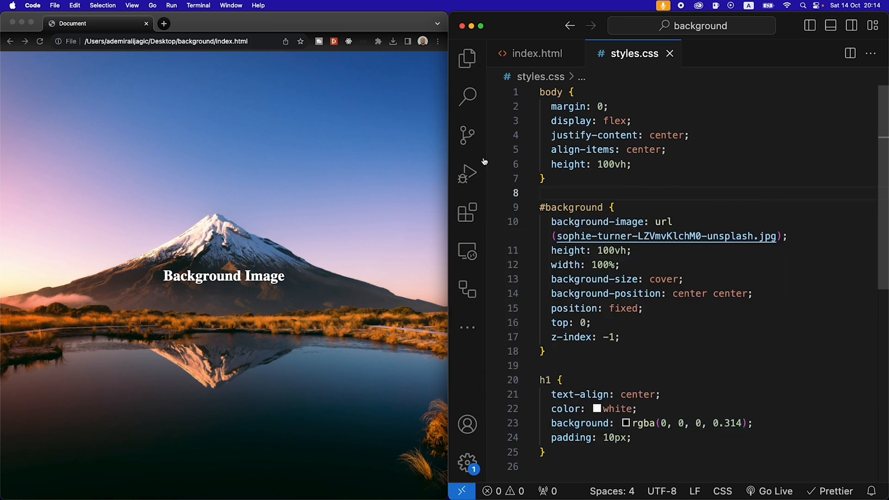
left_click(227, 226)
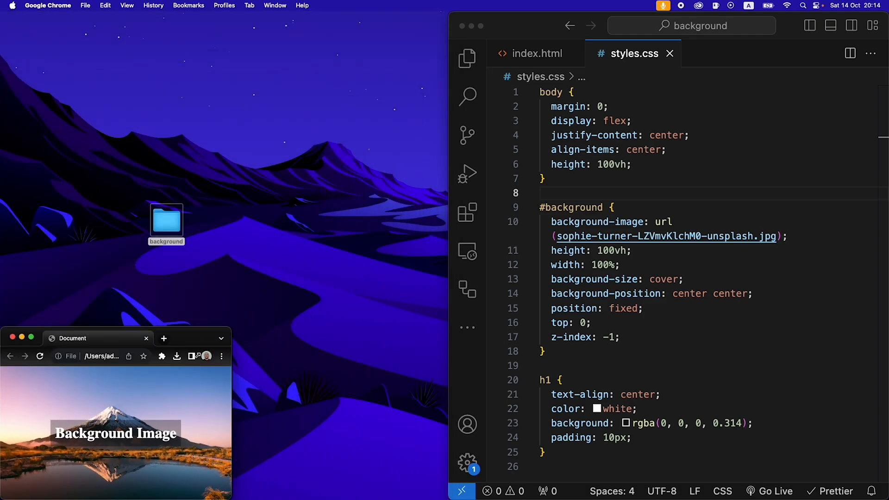
Step: Maximise the Chrome window to view the finished mountain page full-screen
left_click(30, 339)
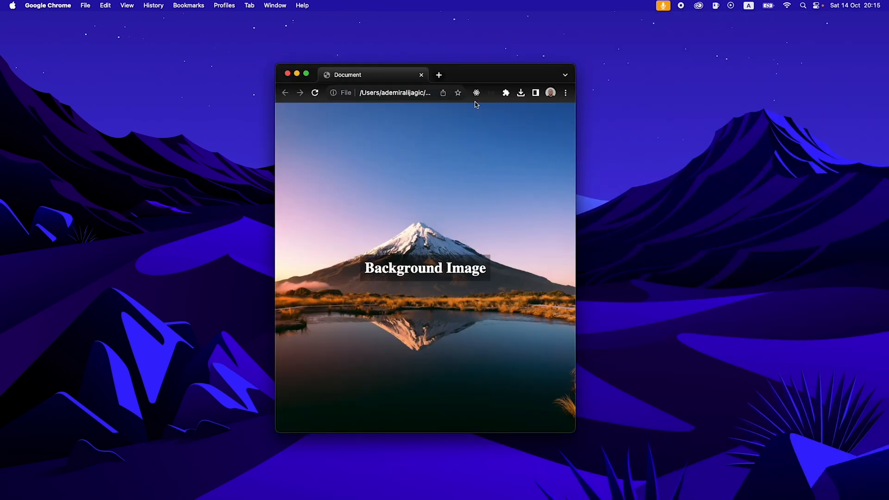
left_click(306, 74)
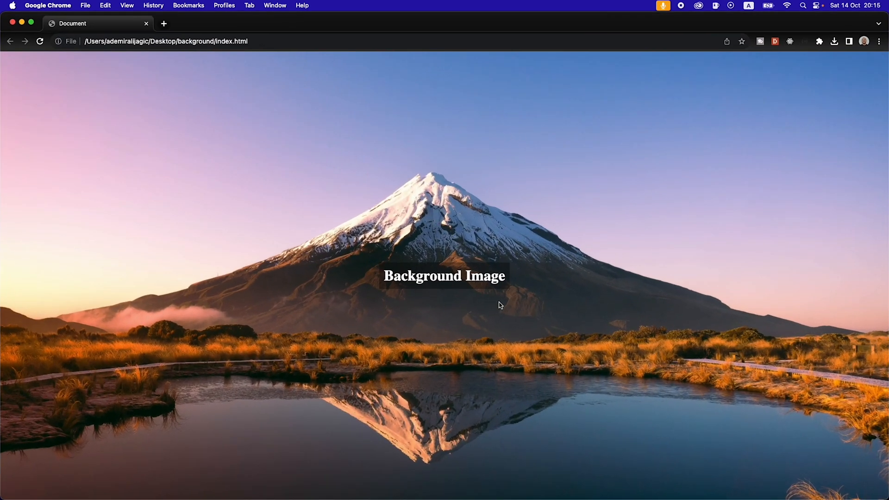
mouse_move(222, 389)
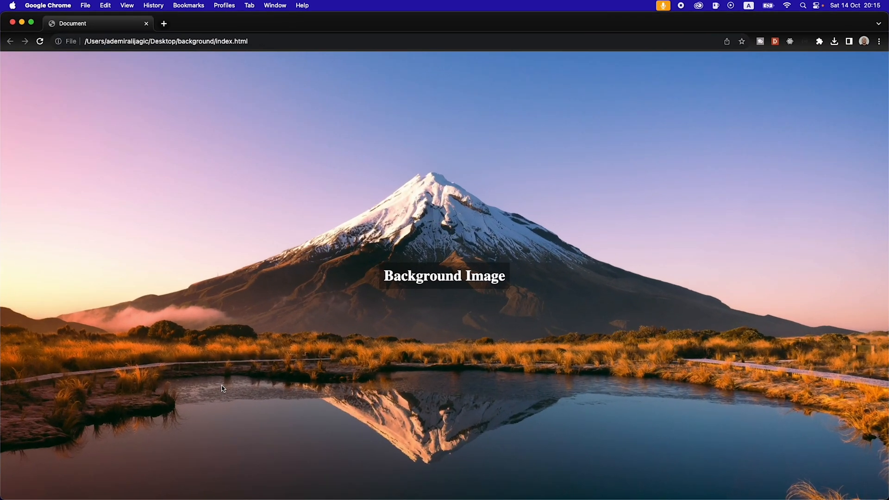
mouse_move(227, 384)
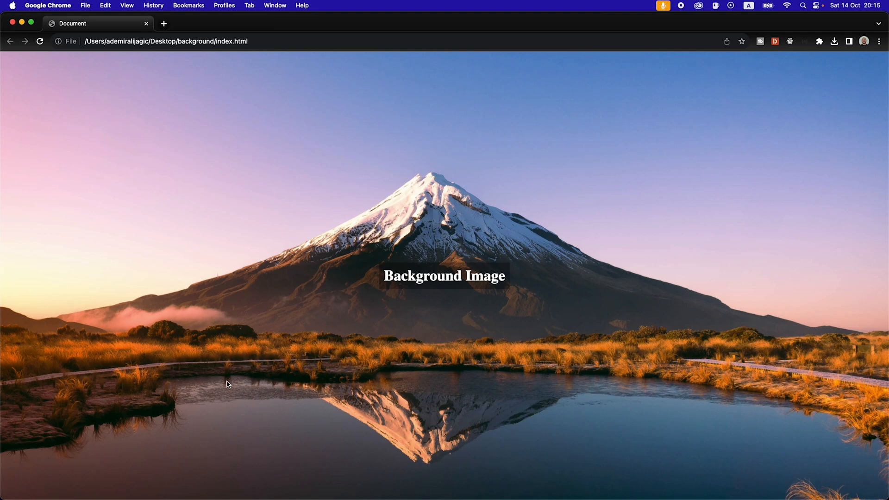